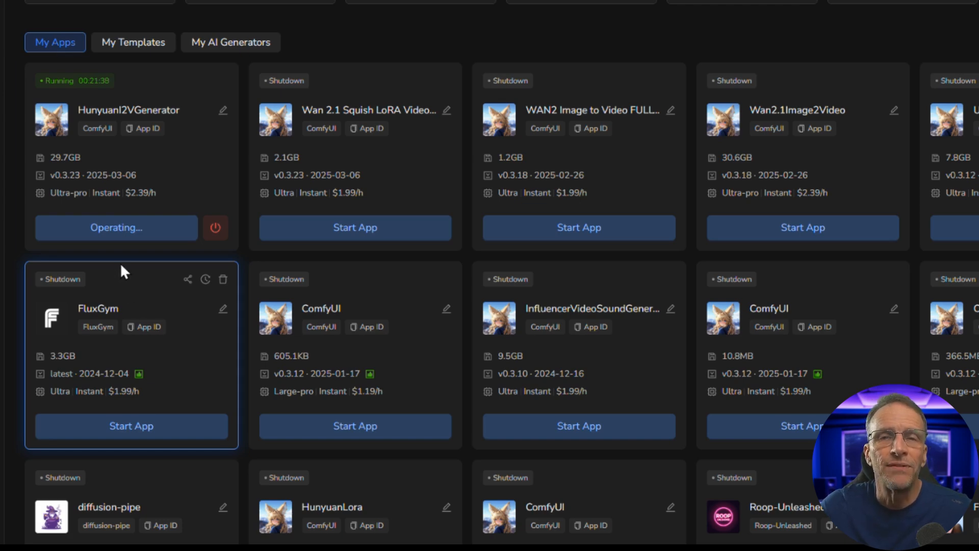
Open the running HunyuanI2VGenerator card's ComfyUI workspace from My Apps
{"action": "left_click", "coordinate": [116, 226]}
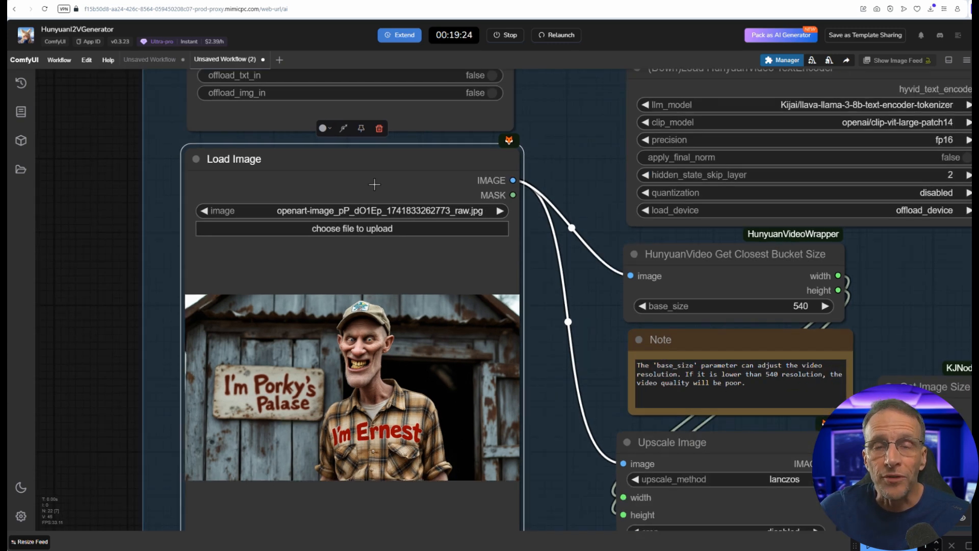
{"action": "mouse_move", "coordinate": [550, 265]}
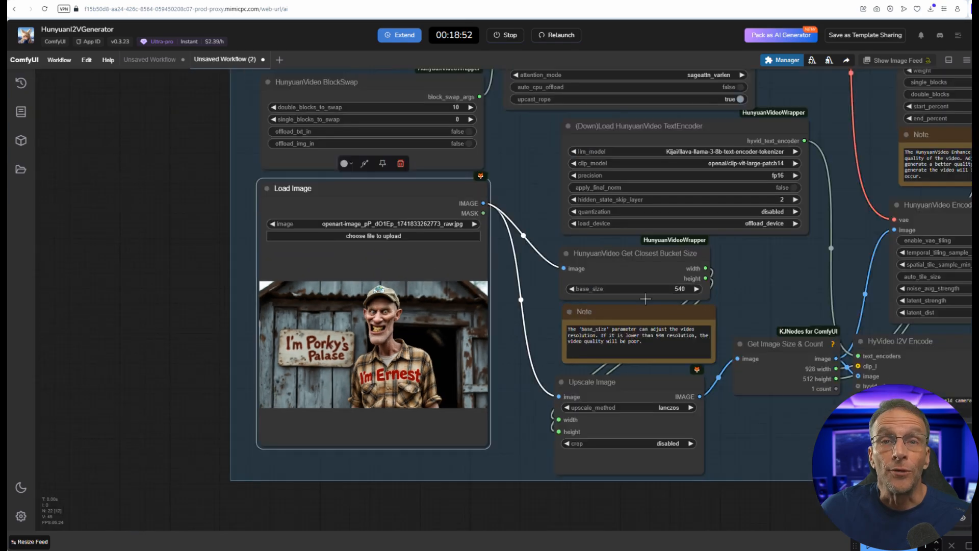
Start packing the image-to-video workflow with 'Pack as AI Generator'
{"action": "left_click", "coordinate": [781, 34]}
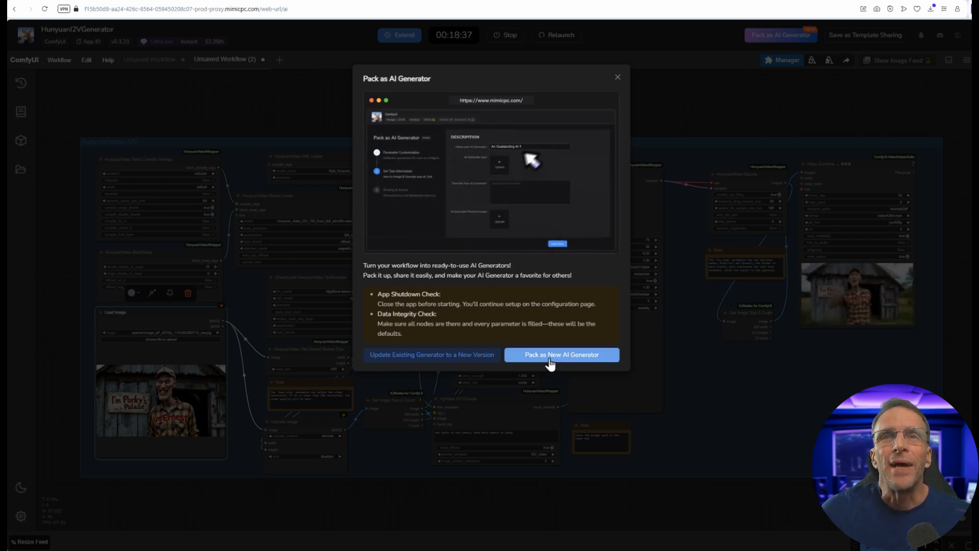
Choose 'Pack as New AI Generator' and confirm closing the app
{"action": "left_click", "coordinate": [560, 354]}
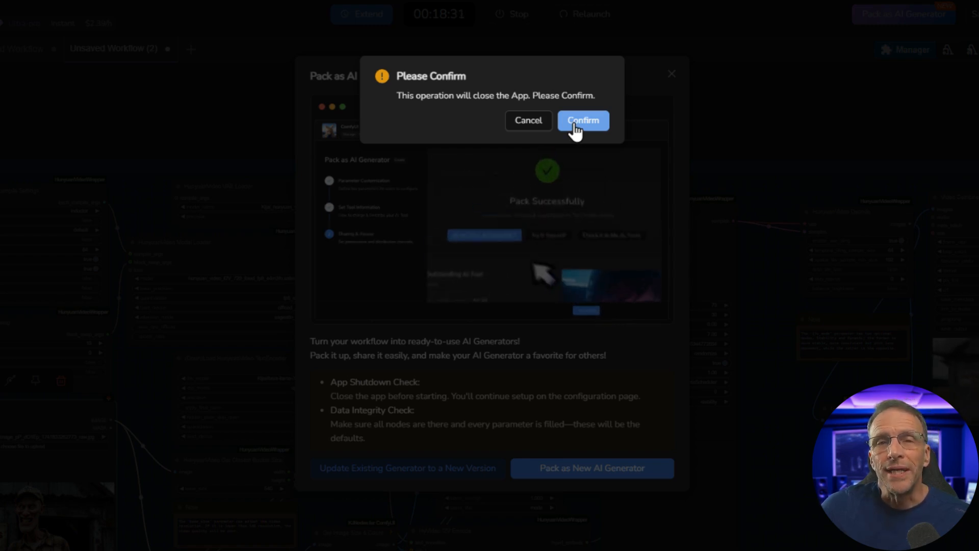
{"action": "mouse_move", "coordinate": [586, 131]}
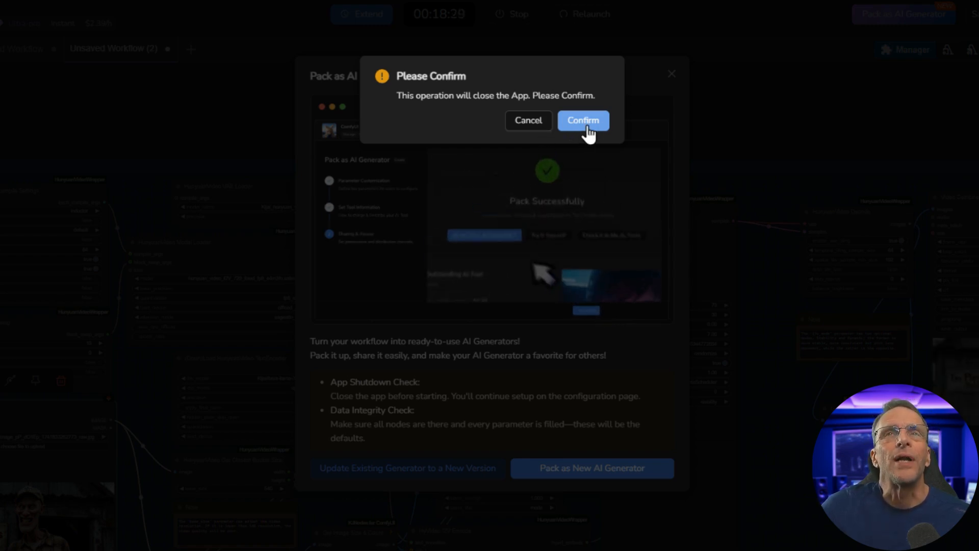
{"action": "left_click", "coordinate": [582, 120]}
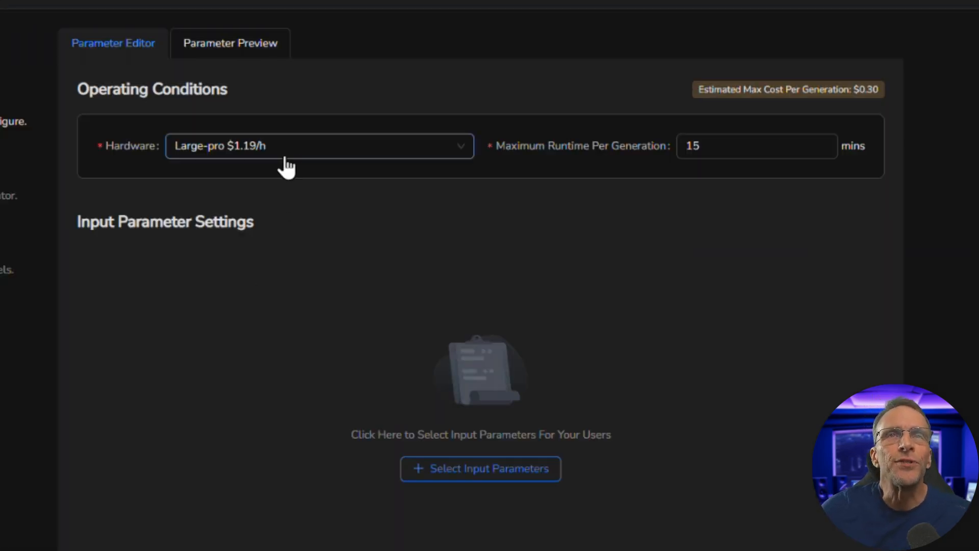
Select Ultra-pro hardware at $2.39/h and edit the maximum runtime per generation
{"action": "left_click", "coordinate": [319, 146]}
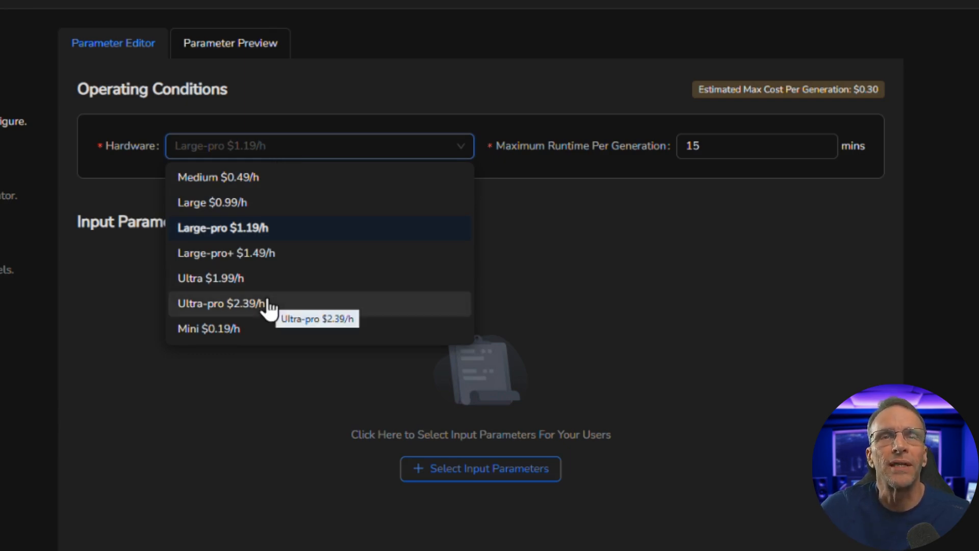
{"action": "left_click", "coordinate": [221, 303]}
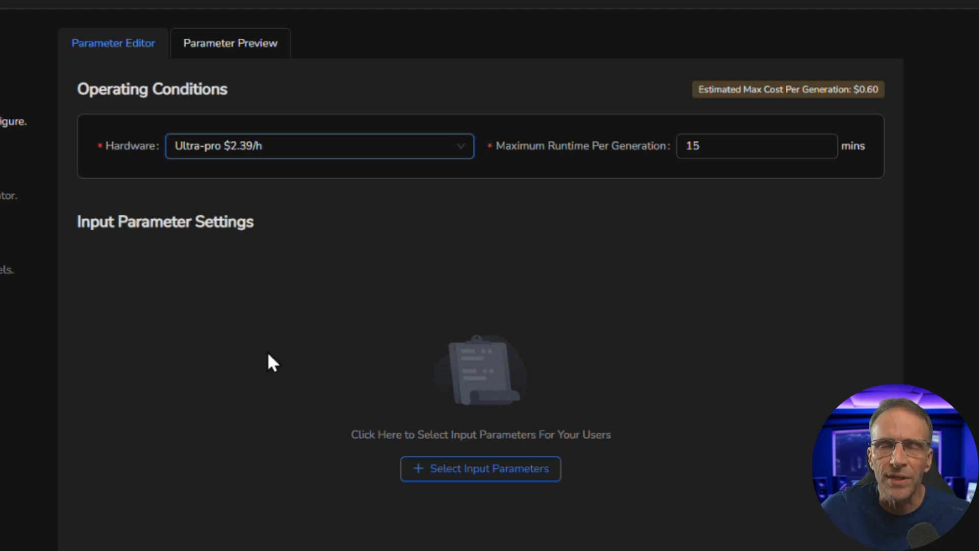
{"action": "left_click", "coordinate": [756, 146]}
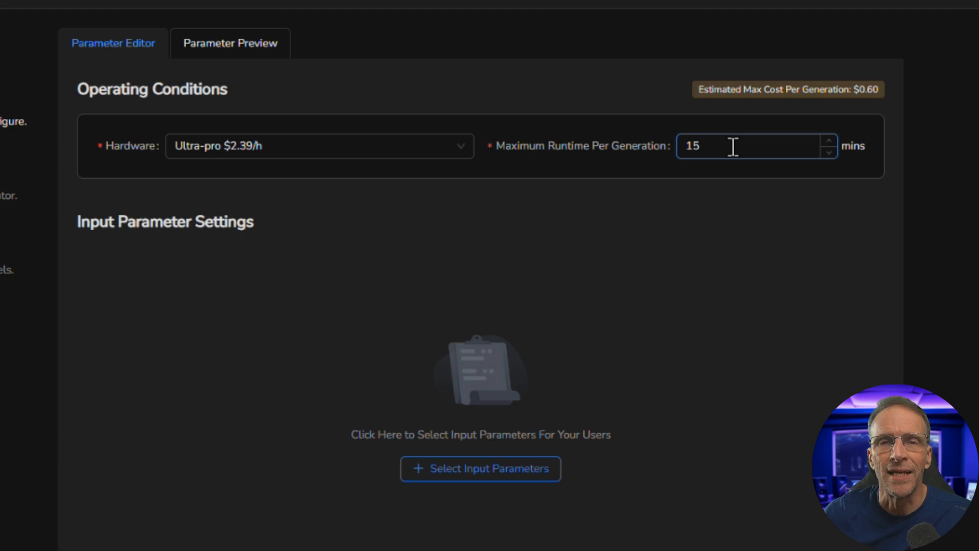
{"action": "mouse_move", "coordinate": [793, 184]}
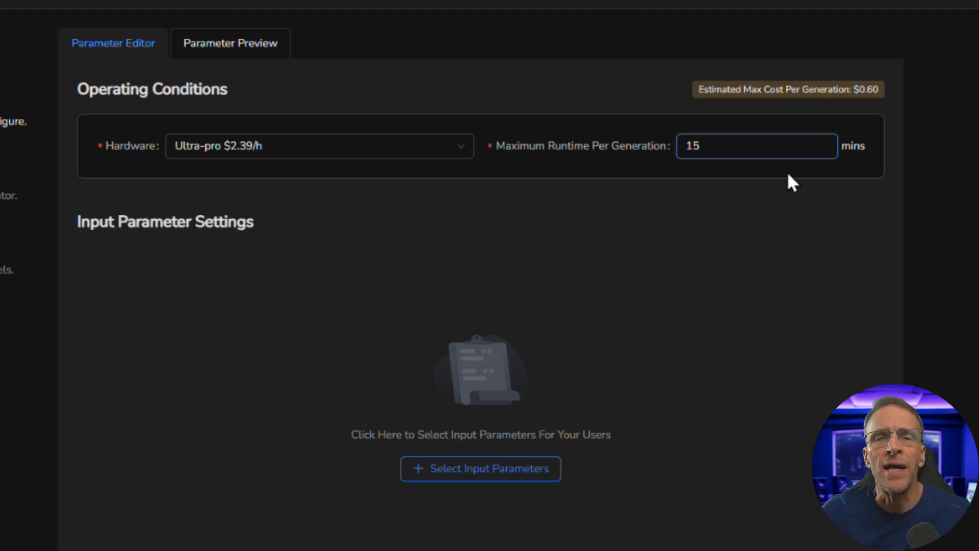
{"action": "left_click", "coordinate": [756, 146]}
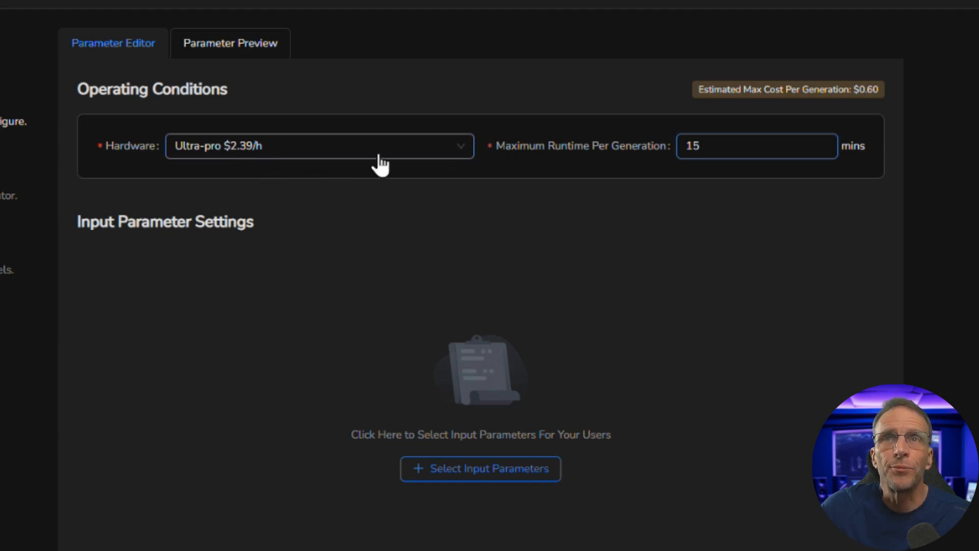
{"action": "left_click", "coordinate": [756, 145]}
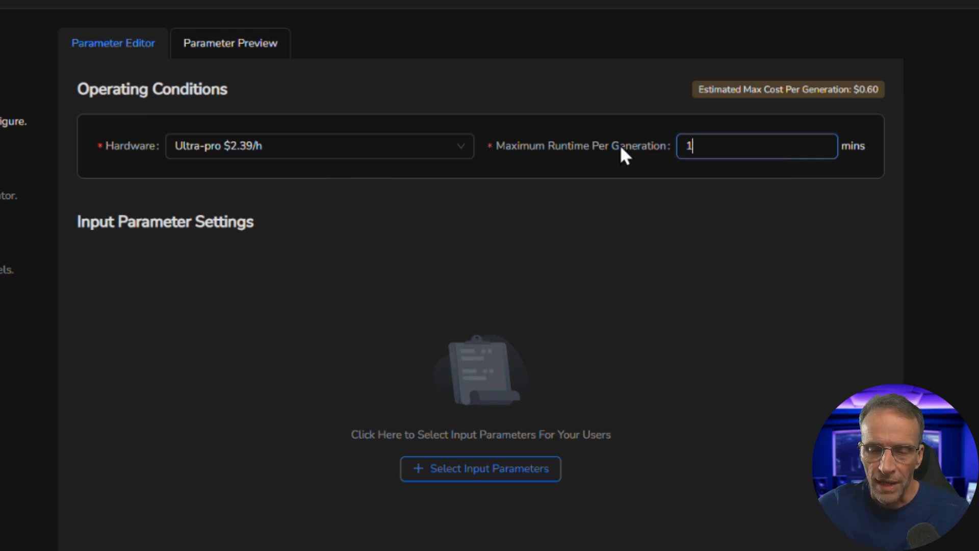
{"action": "type", "text": "0"}
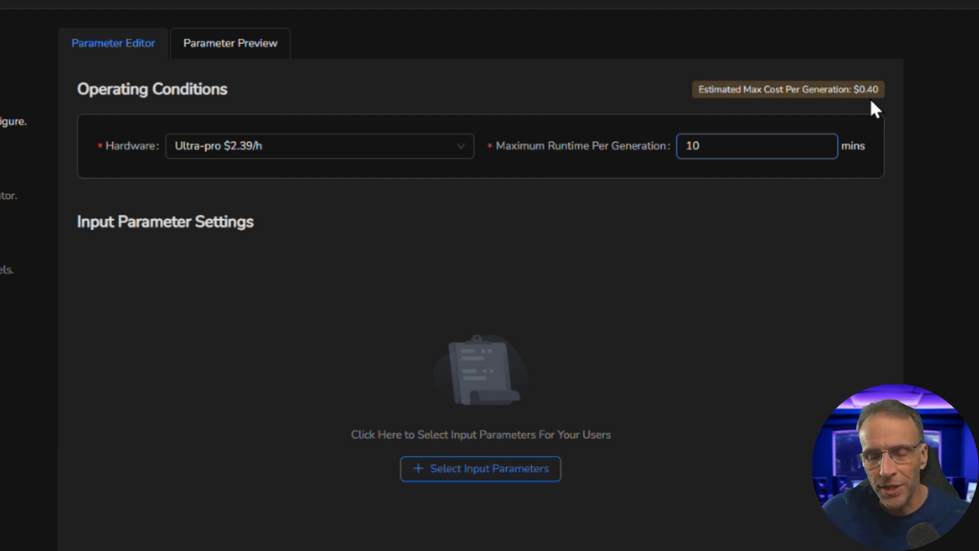
{"action": "mouse_move", "coordinate": [670, 211]}
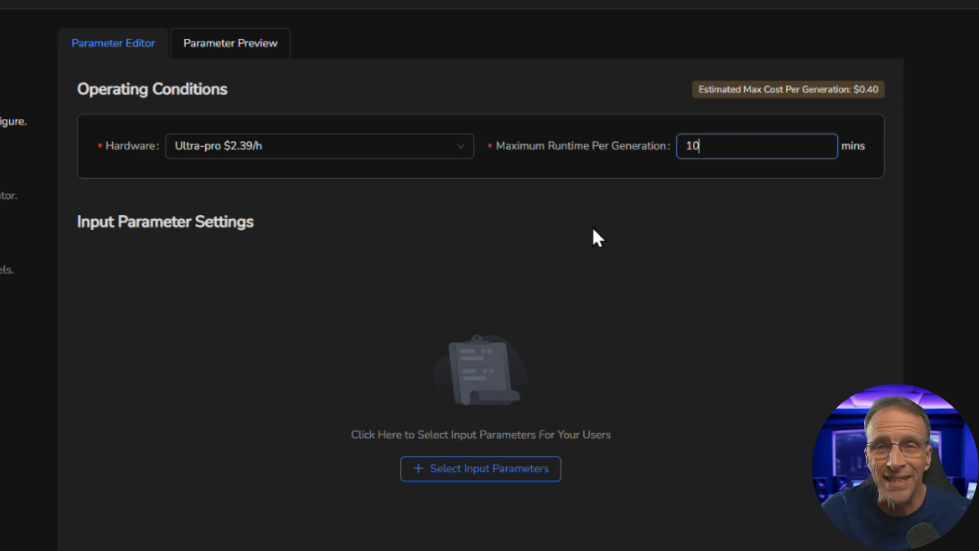
{"action": "mouse_move", "coordinate": [594, 255]}
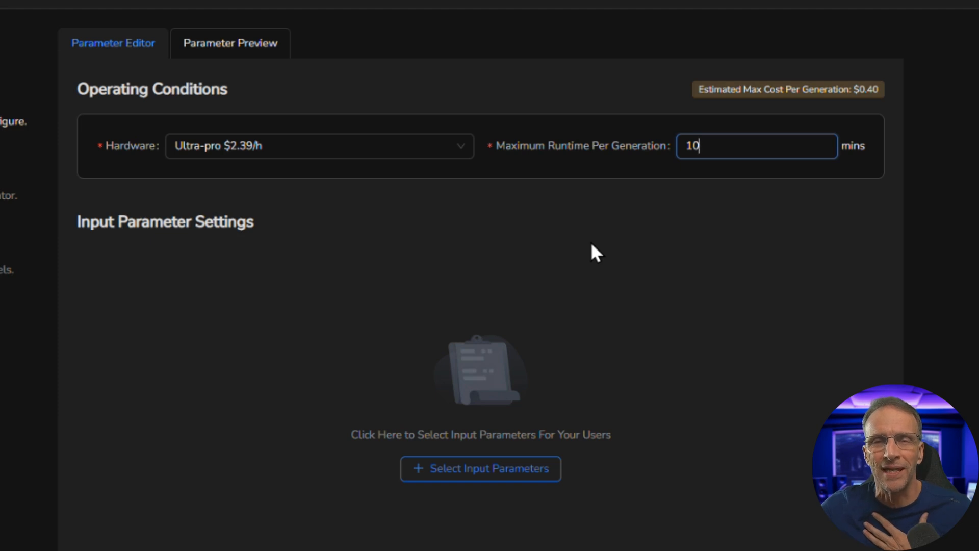
{"action": "mouse_move", "coordinate": [506, 353]}
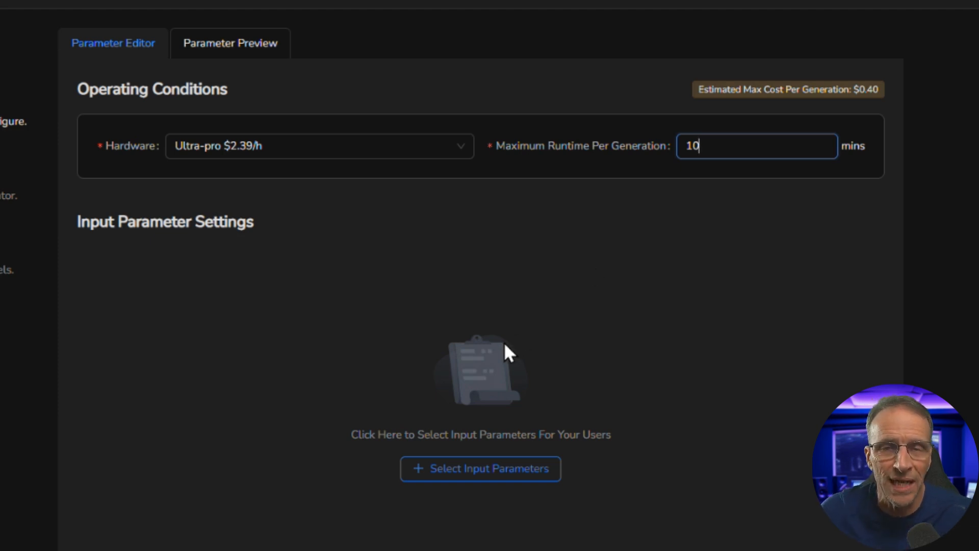
{"action": "mouse_move", "coordinate": [679, 164]}
{"action": "type", "text": "15"}
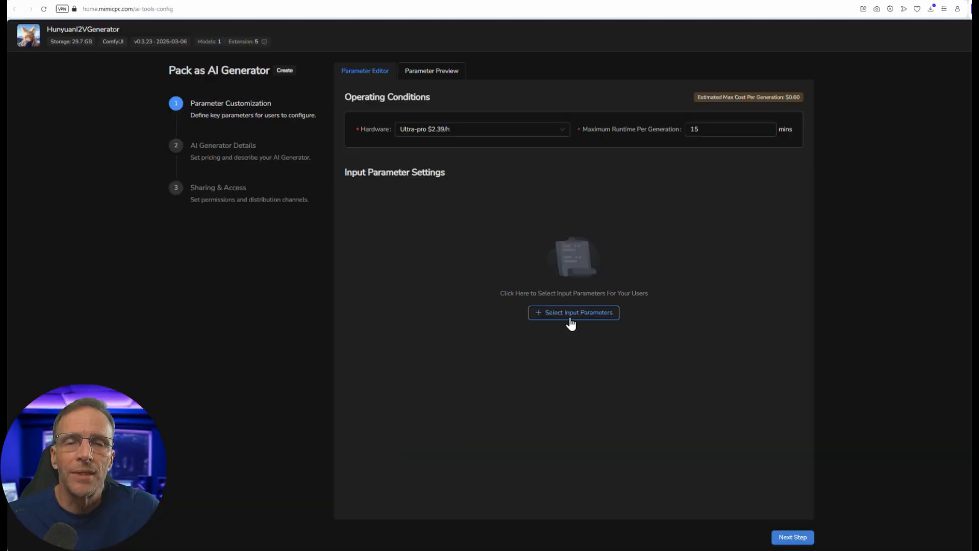
Tick Prompt, Load Image and Num_frames as user-adjustable inputs and confirm
{"action": "left_click", "coordinate": [572, 312]}
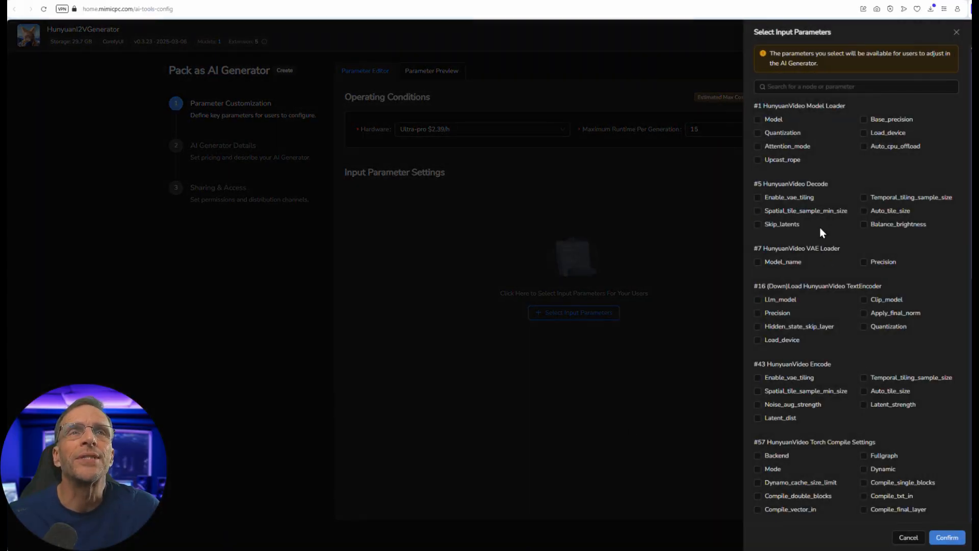
{"action": "scroll", "scroll_direction": "down", "scroll_amount": 3}
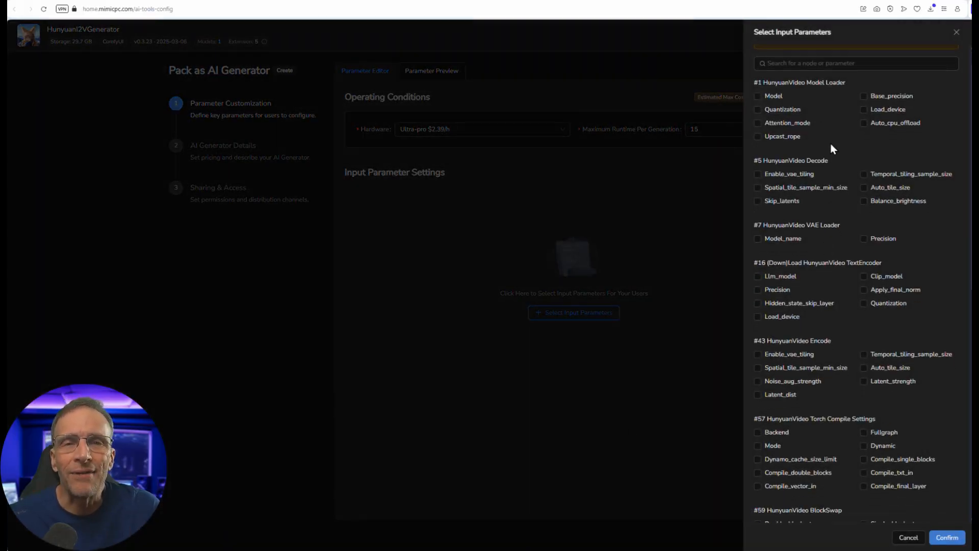
{"action": "scroll", "scroll_direction": "down", "scroll_amount": 3}
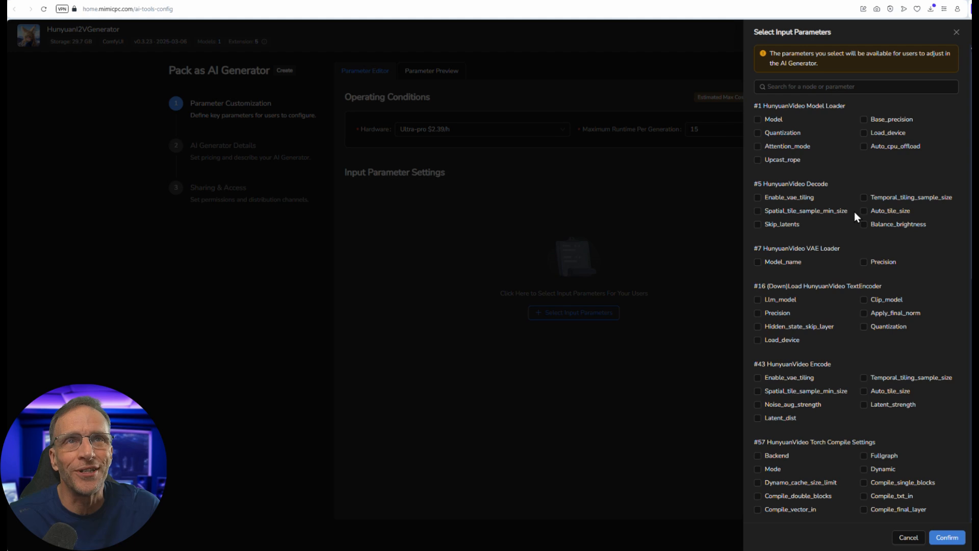
{"action": "mouse_move", "coordinate": [845, 212]}
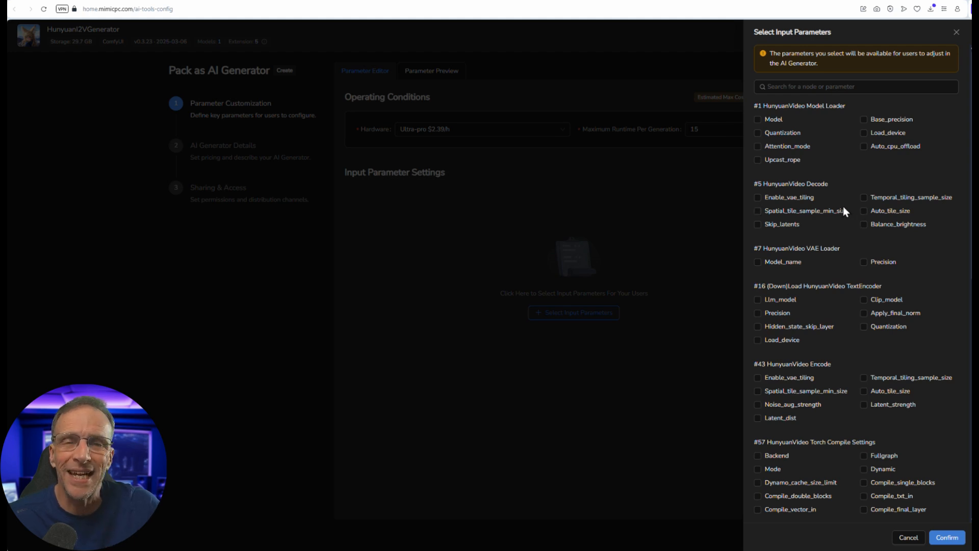
{"action": "mouse_move", "coordinate": [790, 270]}
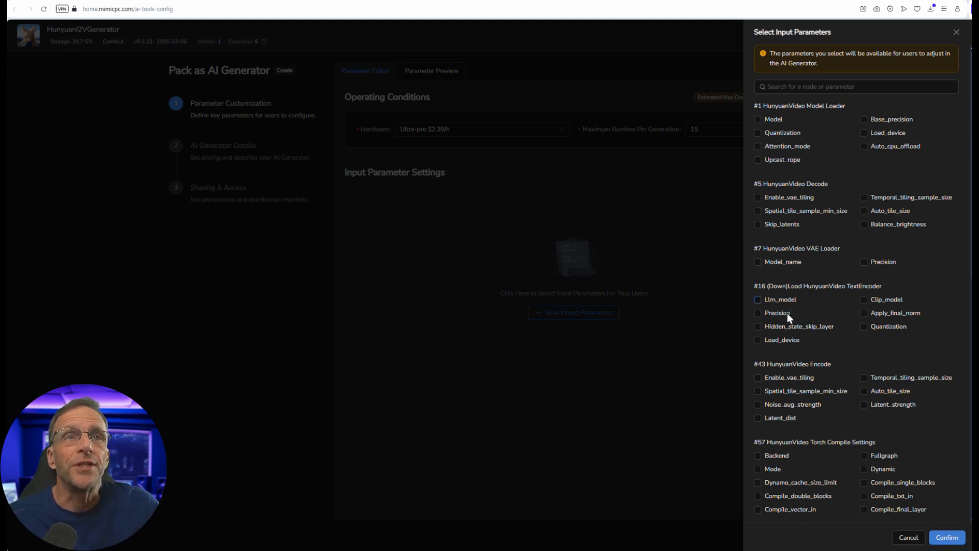
{"action": "scroll", "scroll_direction": "down", "scroll_amount": 3}
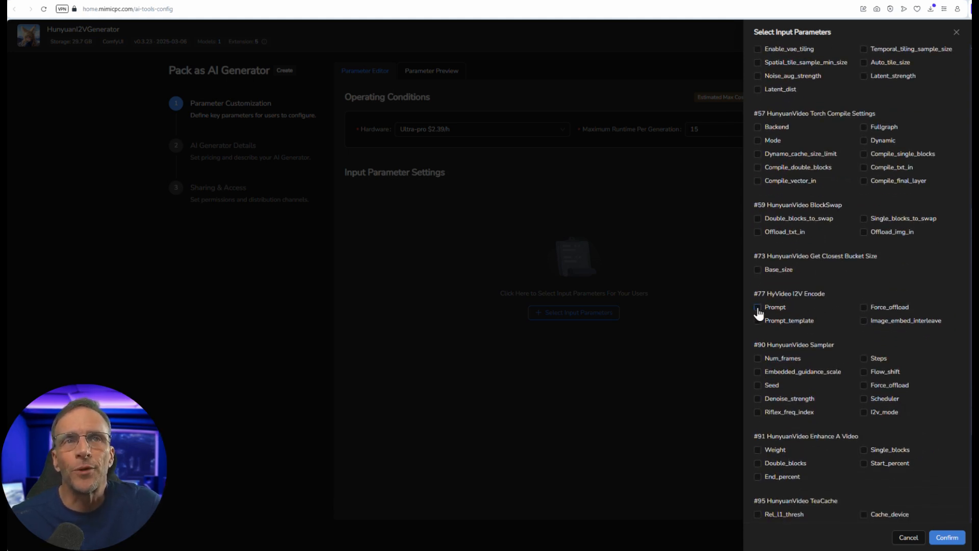
{"action": "left_click", "coordinate": [759, 307]}
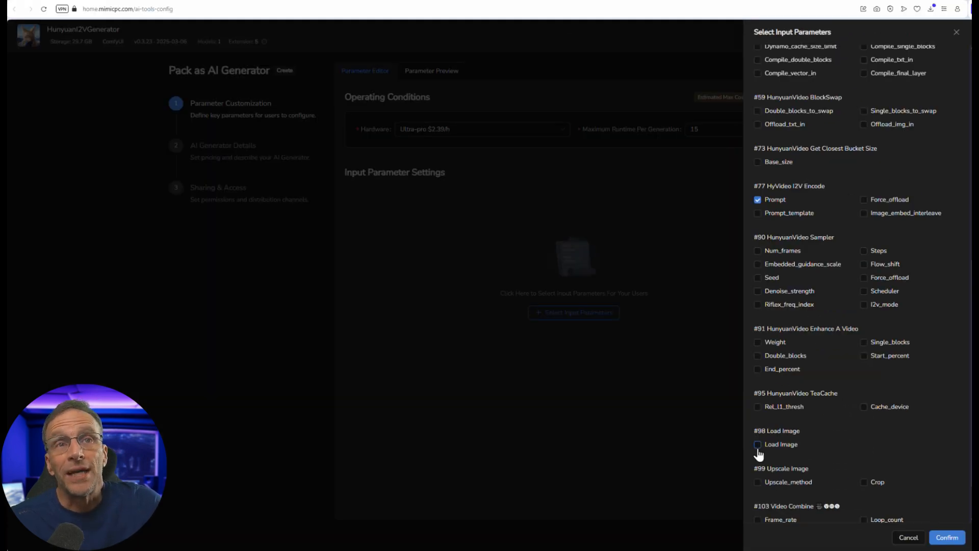
{"action": "left_click", "coordinate": [757, 444]}
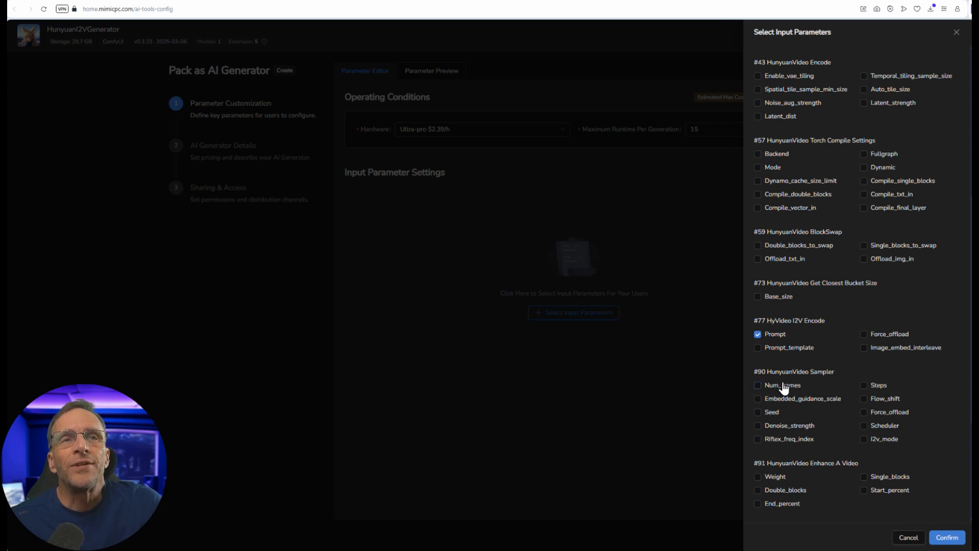
{"action": "left_click", "coordinate": [757, 385]}
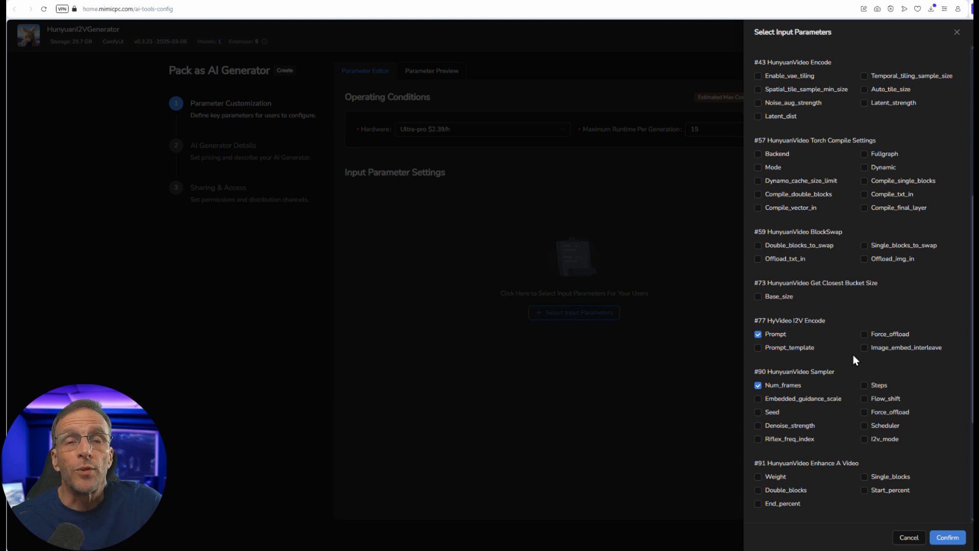
{"action": "left_click", "coordinate": [947, 537]}
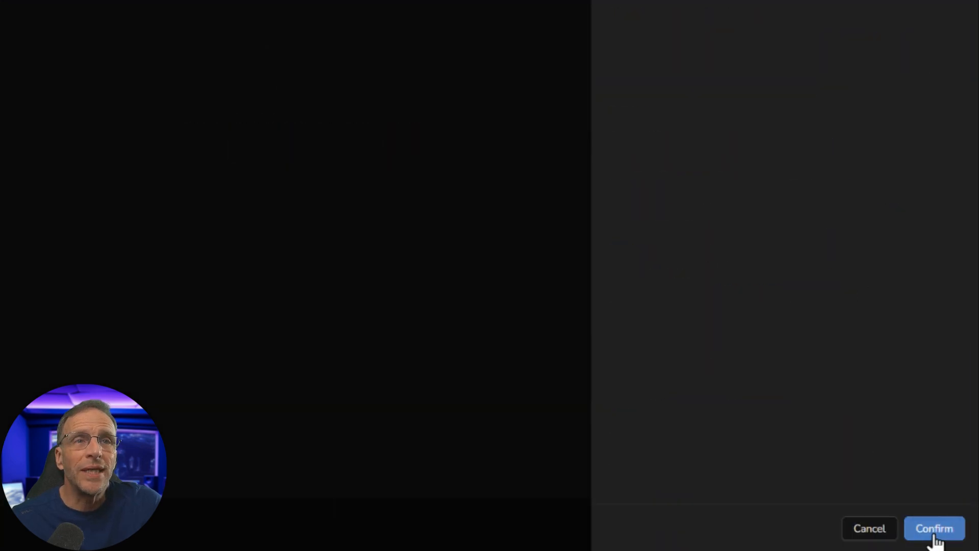
{"action": "left_click", "coordinate": [933, 527]}
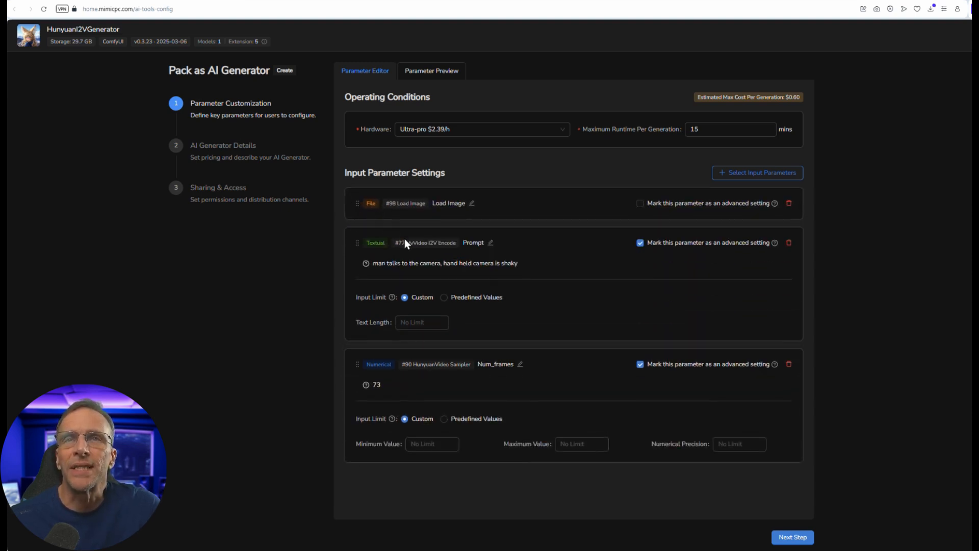
{"action": "mouse_move", "coordinate": [390, 393]}
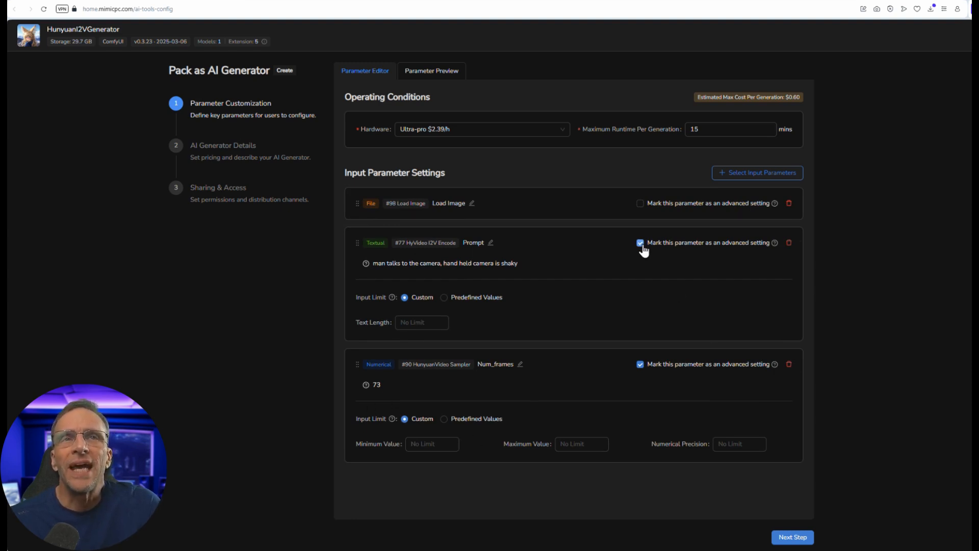
Toggle Prompt's advanced-setting checkbox and preview the inputs with advanced settings revealed
{"action": "left_click", "coordinate": [639, 242]}
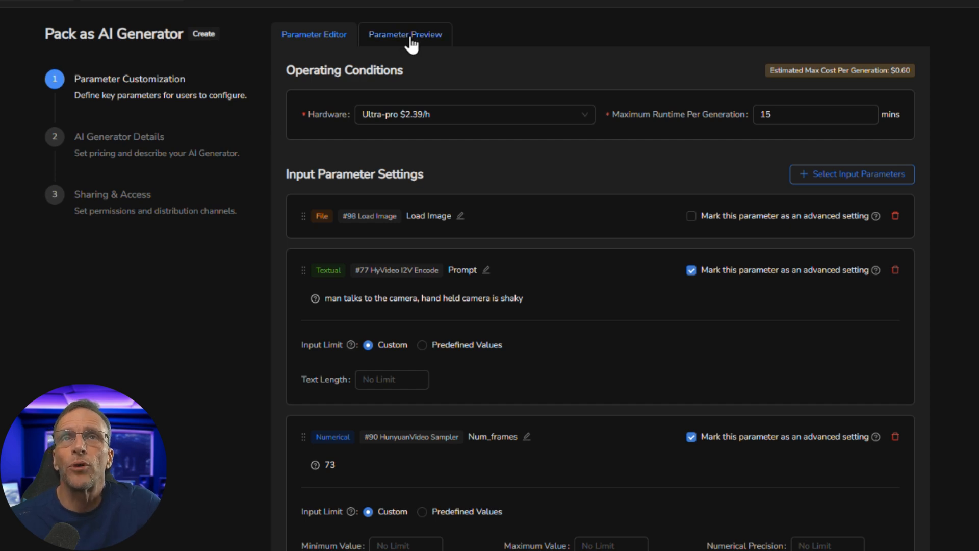
{"action": "left_click", "coordinate": [405, 34]}
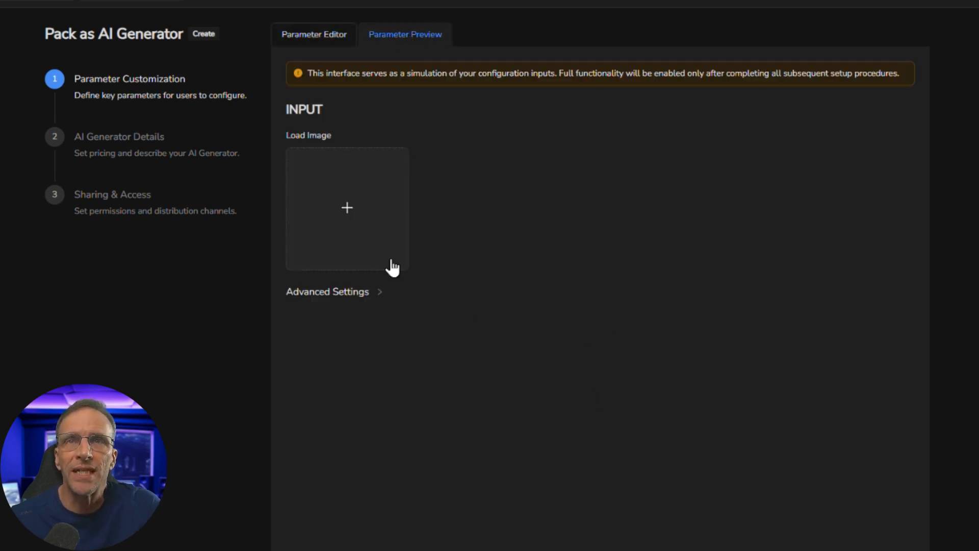
{"action": "mouse_move", "coordinate": [365, 292]}
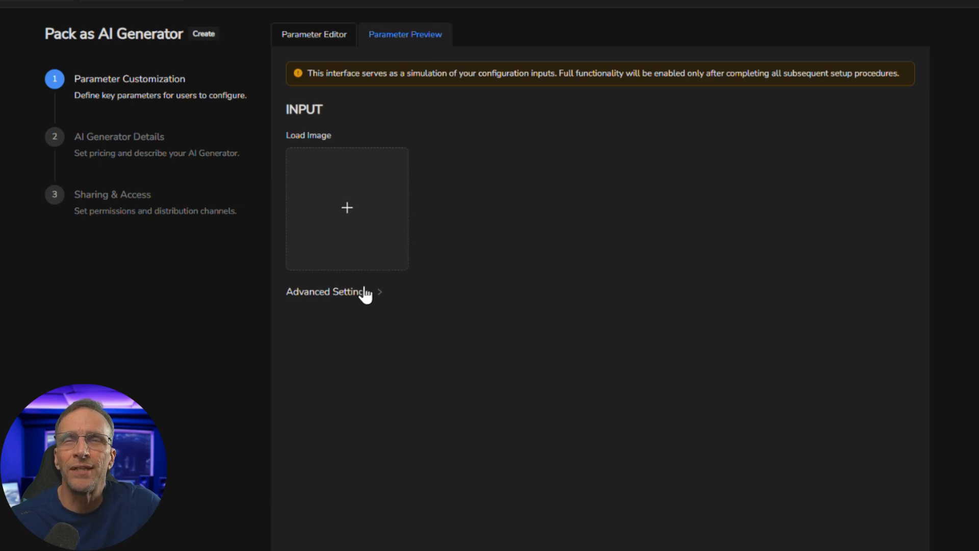
{"action": "left_click", "coordinate": [328, 292]}
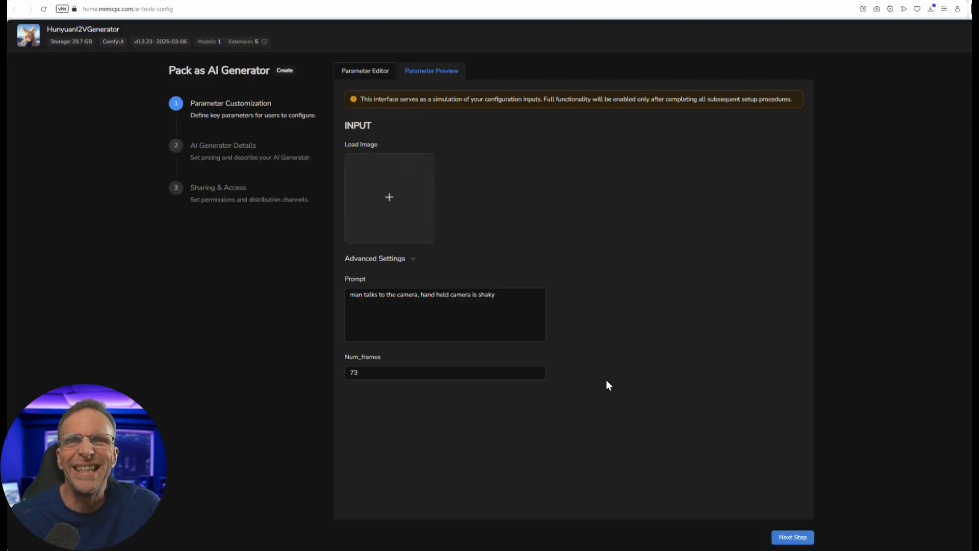
Unmark Prompt as advanced, then re-preview and collapse and expand the advanced section
{"action": "left_click", "coordinate": [365, 70]}
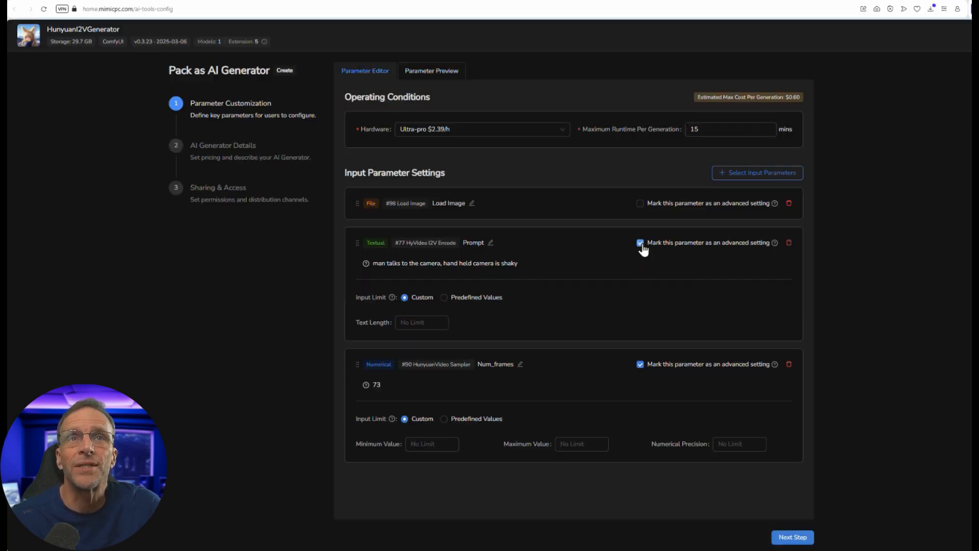
{"action": "left_click", "coordinate": [640, 242]}
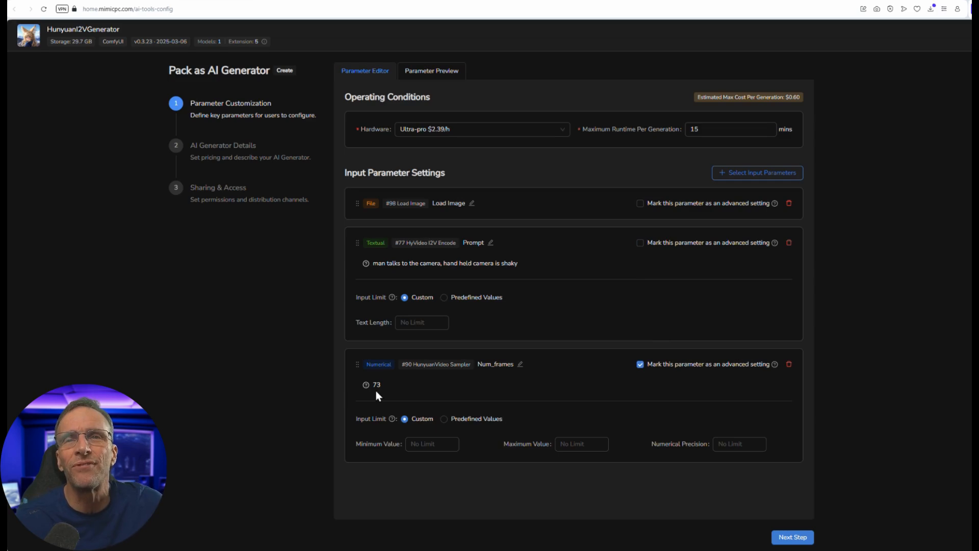
{"action": "mouse_move", "coordinate": [695, 153]}
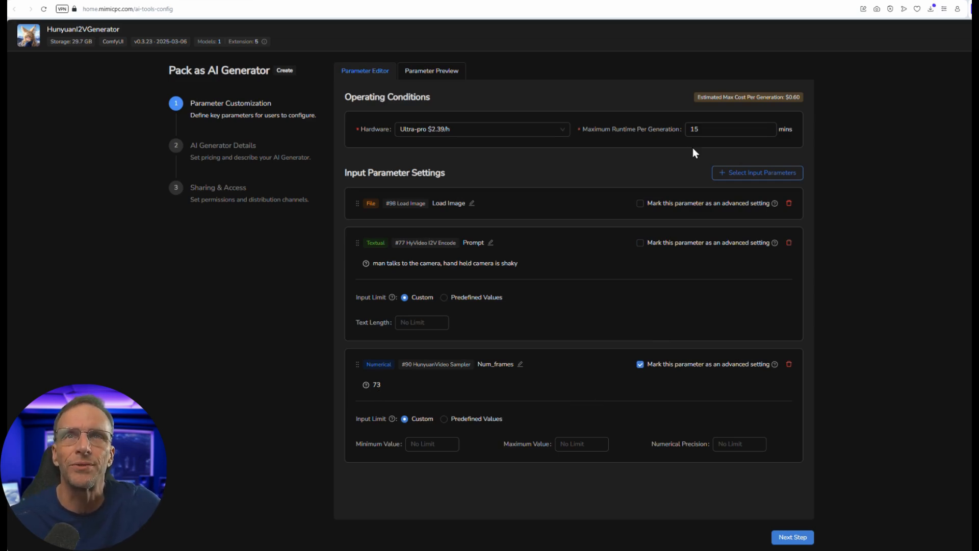
{"action": "left_click", "coordinate": [431, 71]}
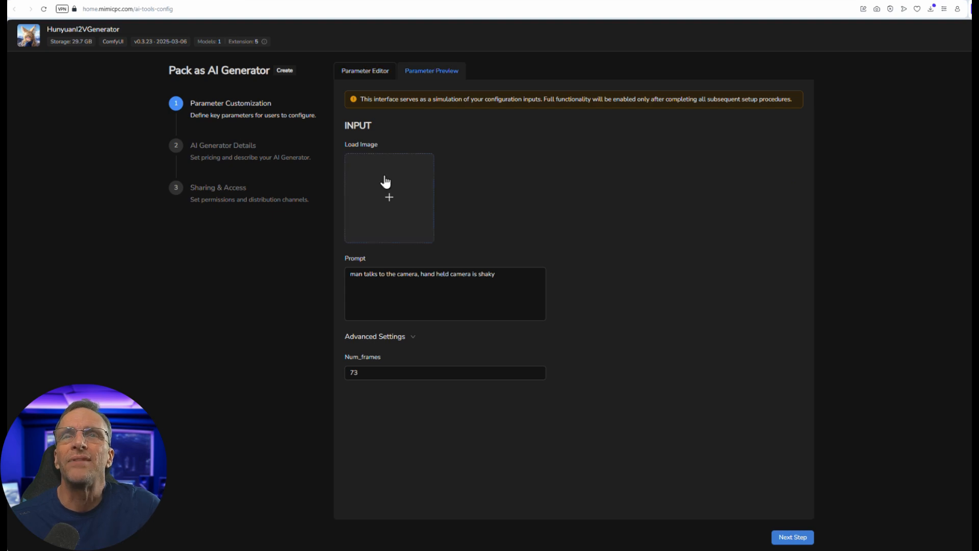
{"action": "double_click", "coordinate": [392, 336]}
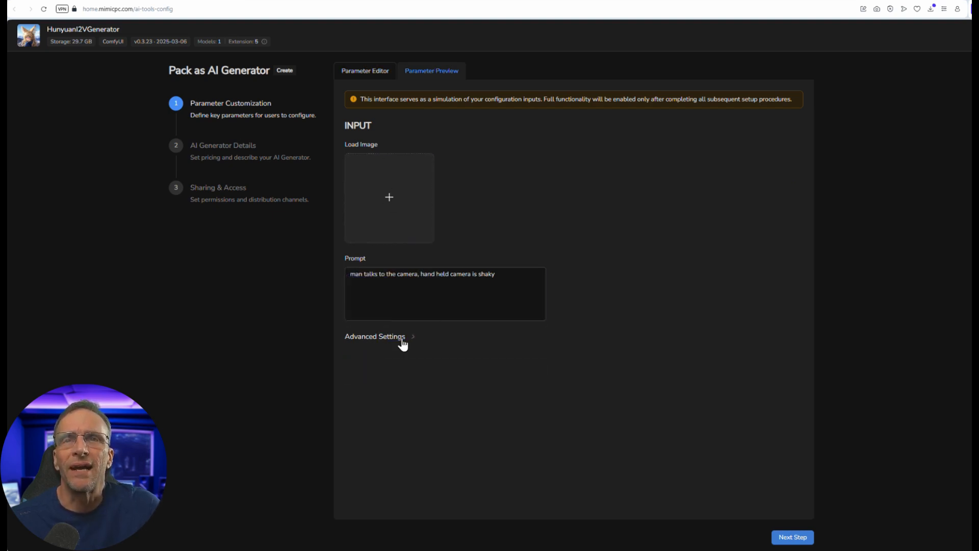
{"action": "left_click", "coordinate": [375, 336]}
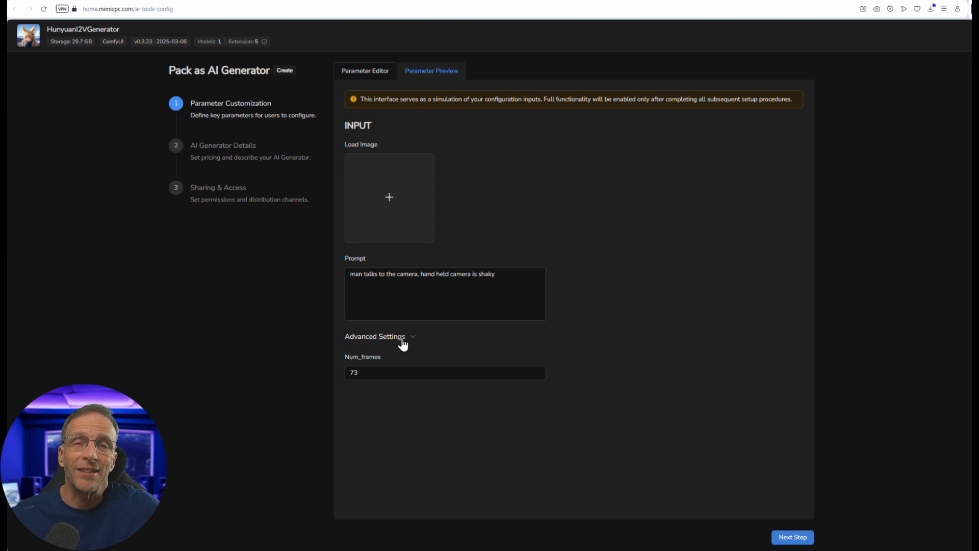
Go to generator details, select the default name, and add a cropped portrait icon
{"action": "left_click", "coordinate": [793, 536]}
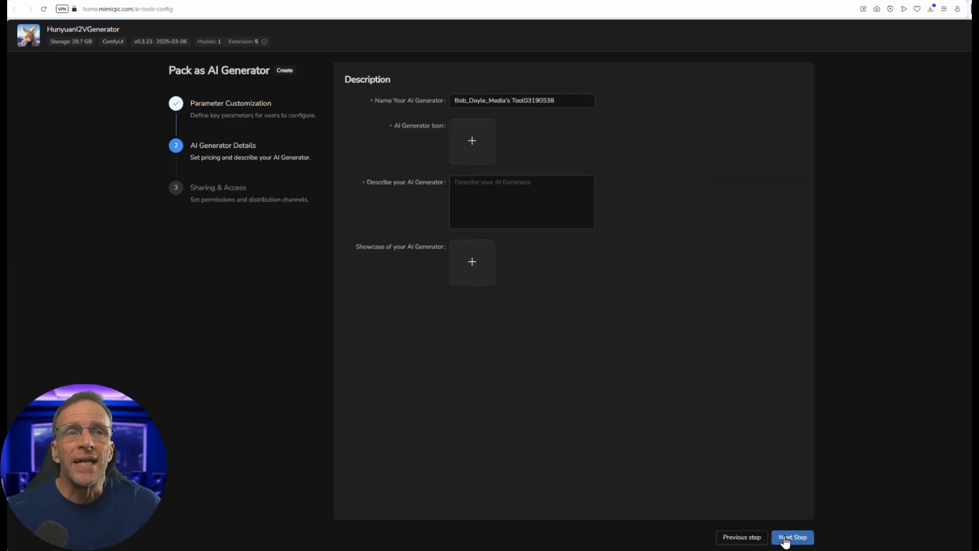
{"action": "triple_click", "coordinate": [521, 99]}
{"action": "type", "text": "Simple Hunyuan Image 2 Video"}
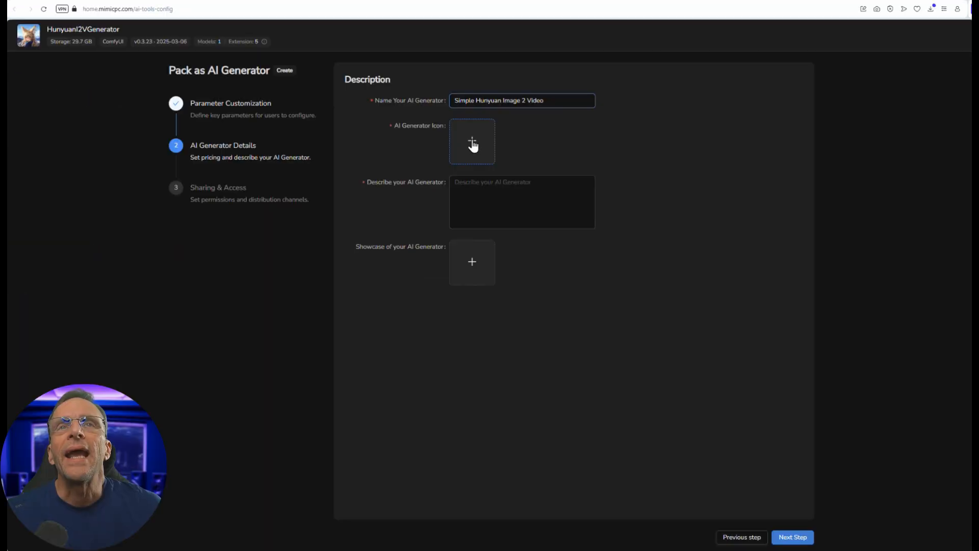
{"action": "left_click", "coordinate": [472, 142]}
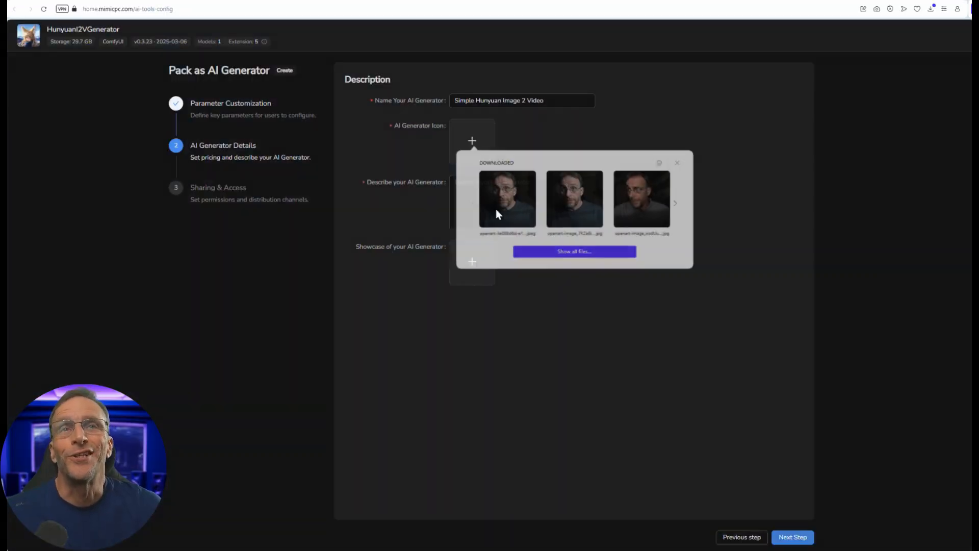
{"action": "left_click", "coordinate": [507, 199]}
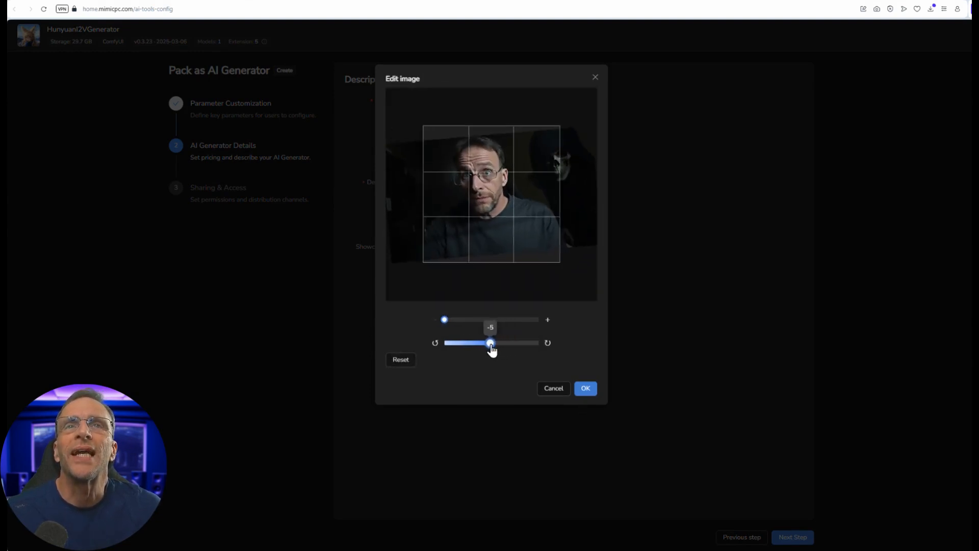
{"action": "left_click", "coordinate": [585, 388]}
{"action": "type", "text": "A "}
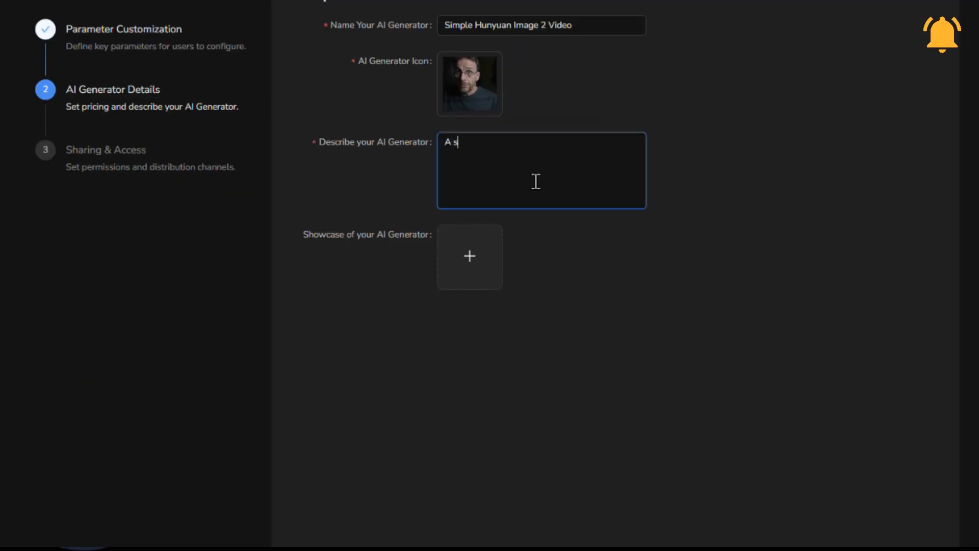
Enter 'simple Hunyuan Image', confirm the showcase image, and finish creating the generator
{"action": "type", "text": "simple Hunyuan Image"}
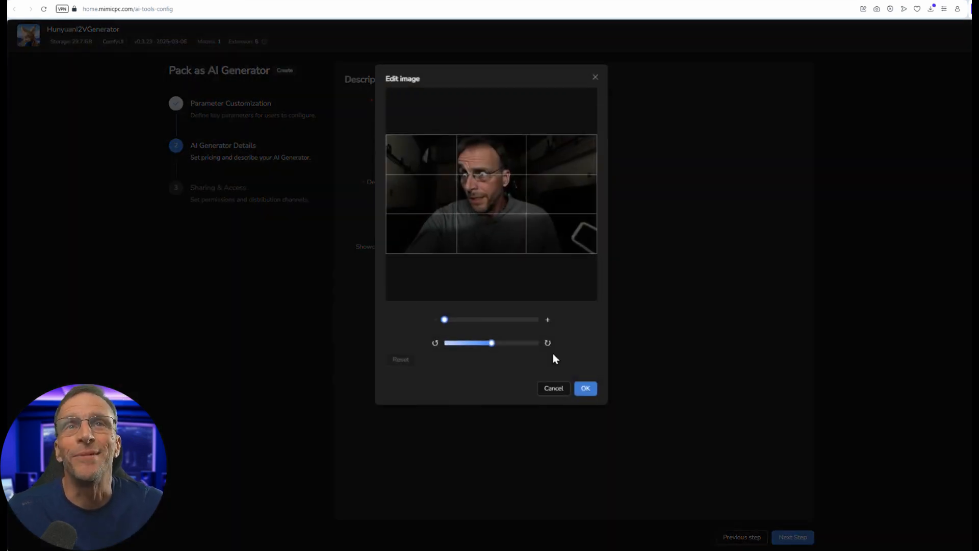
{"action": "left_click", "coordinate": [584, 387]}
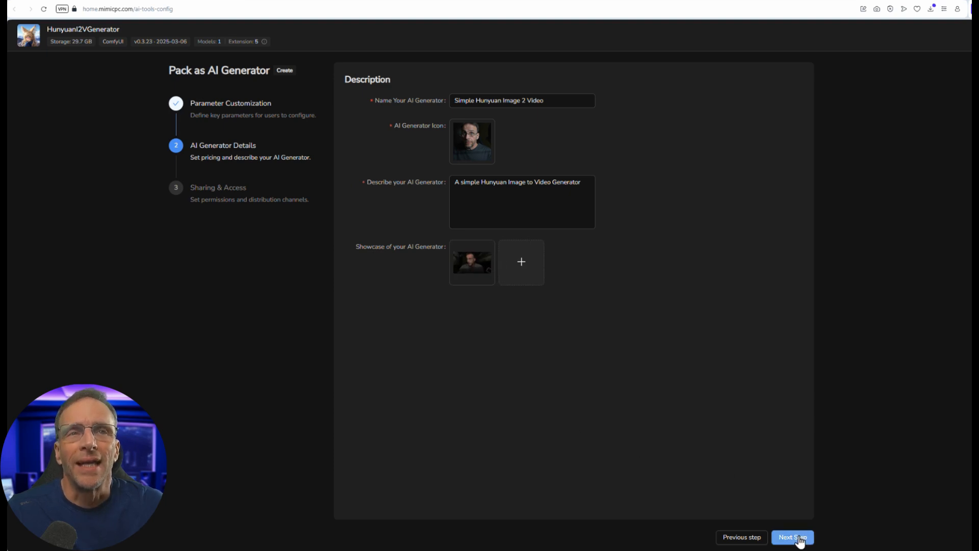
{"action": "left_click", "coordinate": [793, 537]}
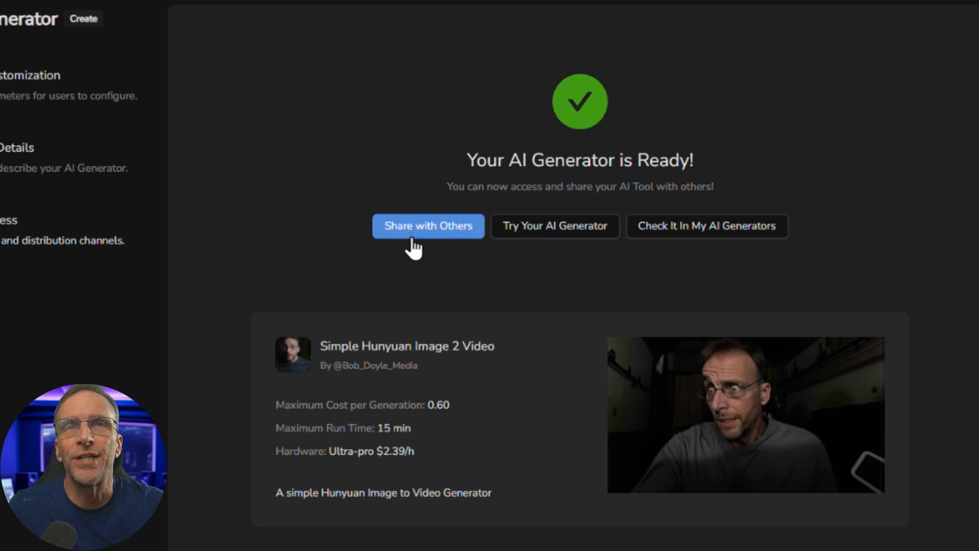
Generate one 5-use access code for the generator and copy its short link
{"action": "left_click", "coordinate": [428, 226]}
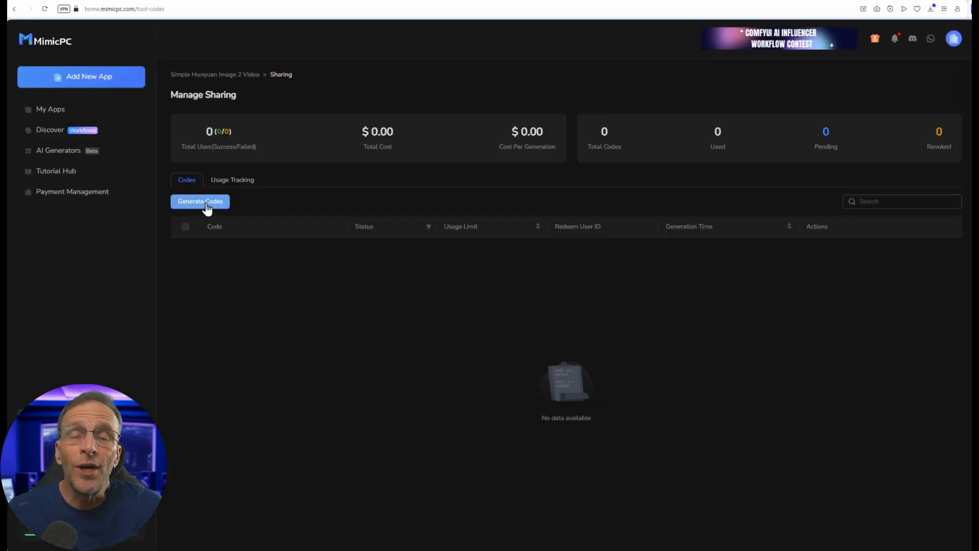
{"action": "left_click", "coordinate": [200, 201]}
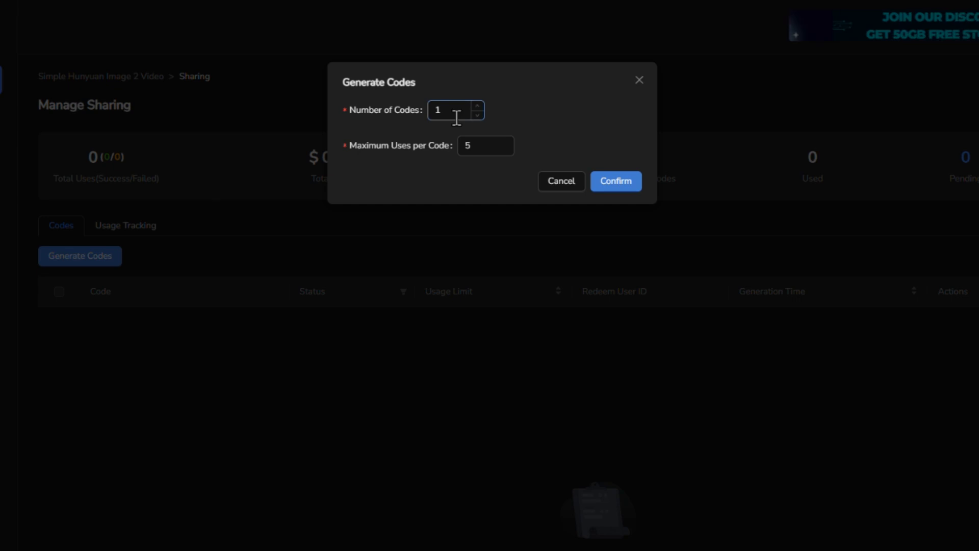
{"action": "left_click", "coordinate": [485, 145]}
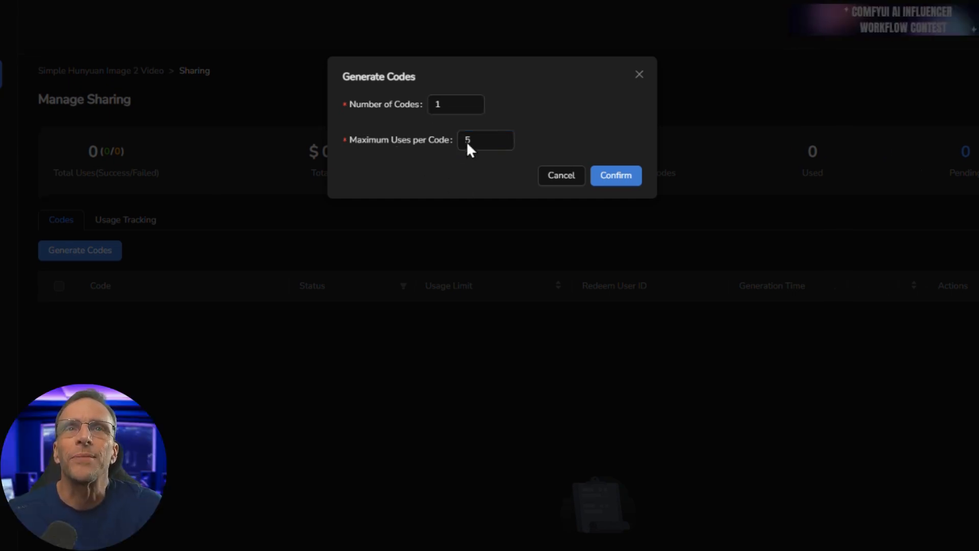
{"action": "left_click", "coordinate": [615, 175]}
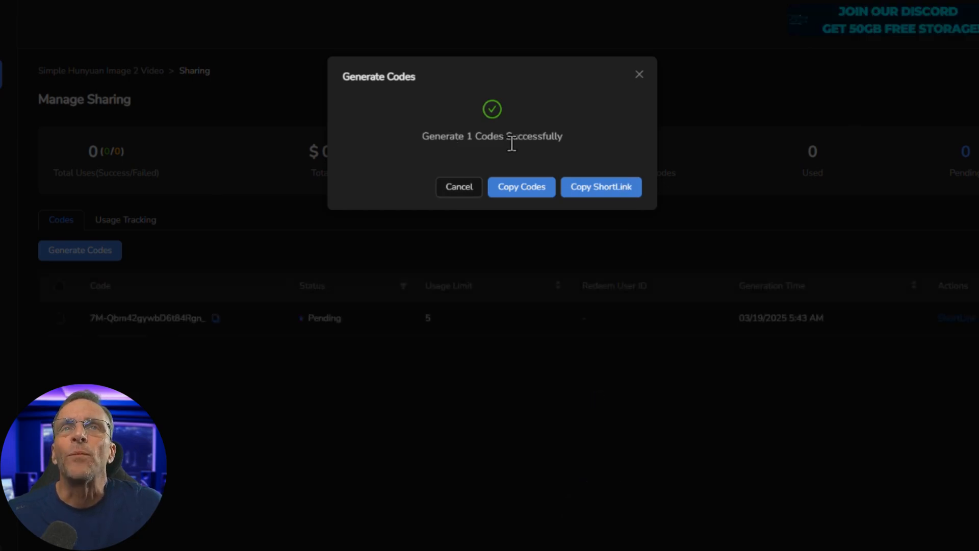
{"action": "mouse_move", "coordinate": [510, 216]}
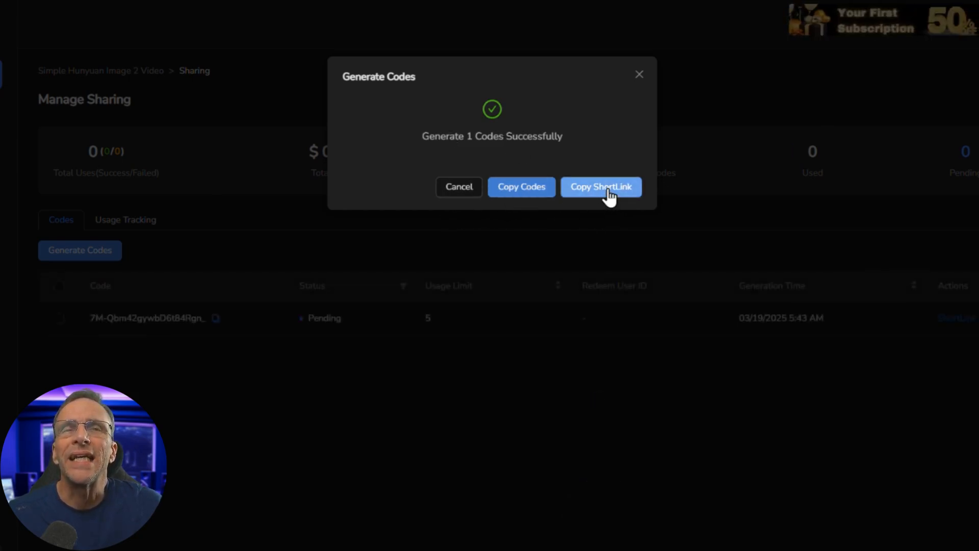
{"action": "left_click", "coordinate": [599, 187]}
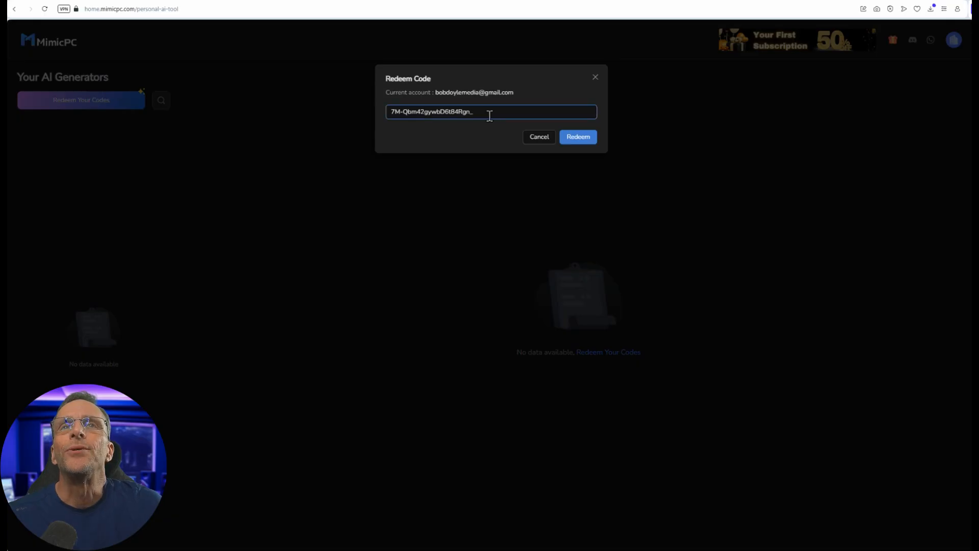
Redeem the pasted access code and load and stretch an input image
{"action": "left_click", "coordinate": [576, 137]}
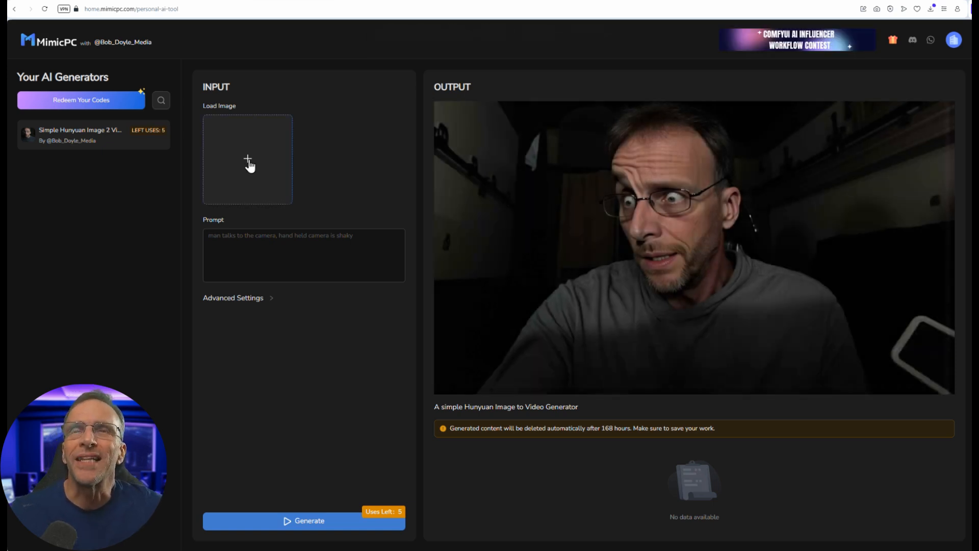
{"action": "left_click", "coordinate": [248, 159]}
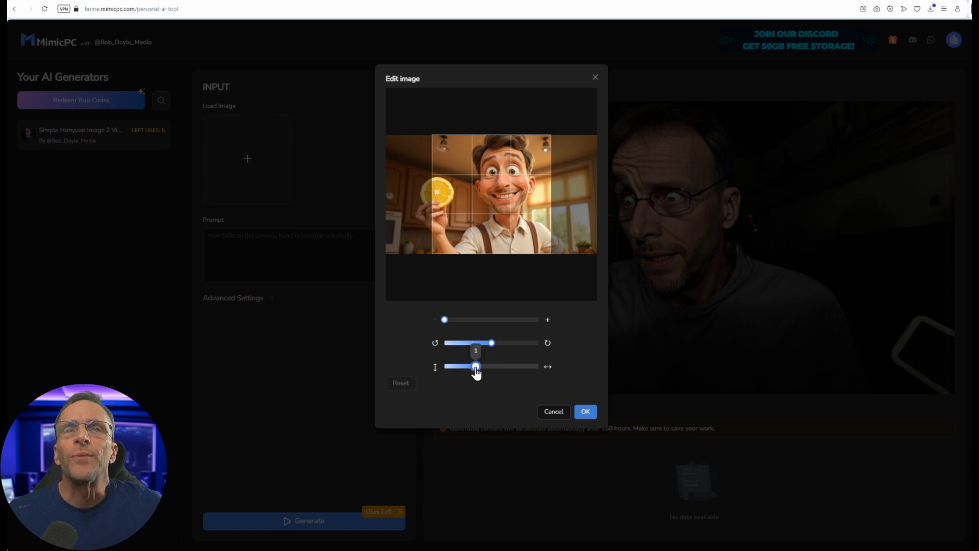
{"action": "left_click_drag", "start_coordinate": [476, 367], "coordinate": [508, 366]}
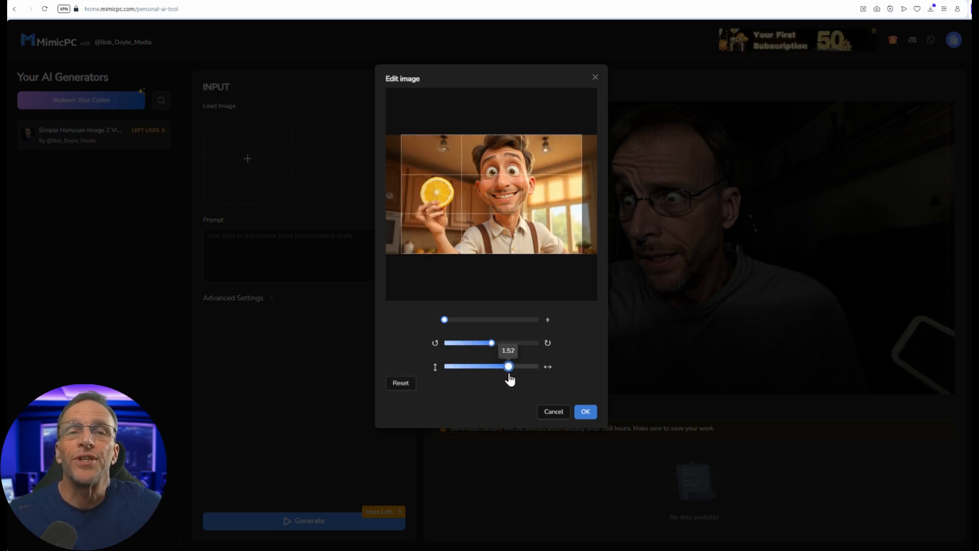
{"action": "left_click", "coordinate": [584, 411]}
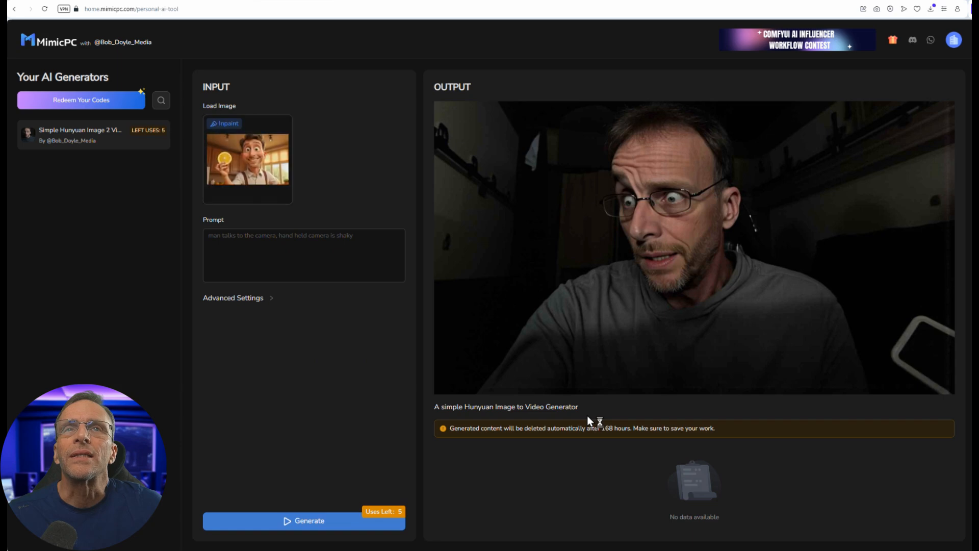
Enter the prompt 'man holding a lemon is talking to the camera' and generate
{"action": "left_click", "coordinate": [303, 255]}
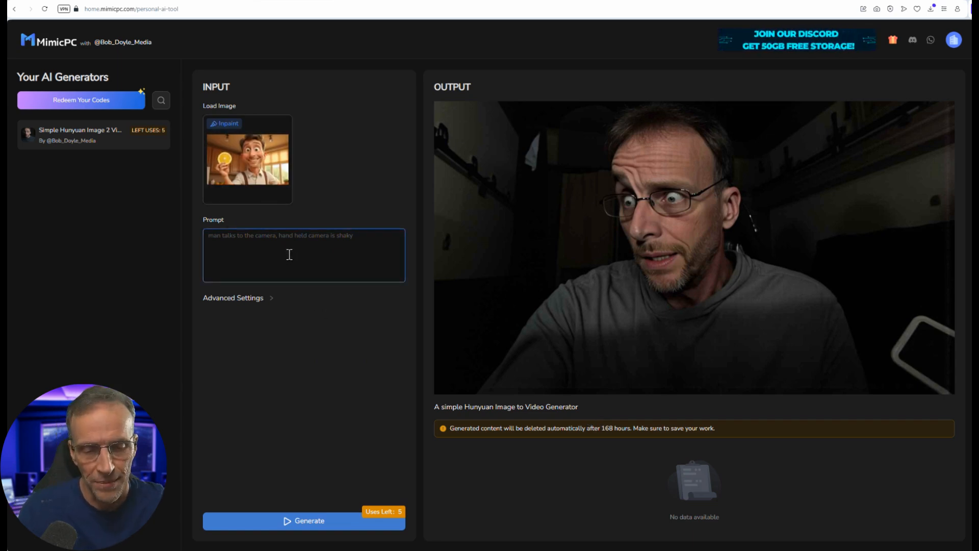
{"action": "type", "text": "man holding a"}
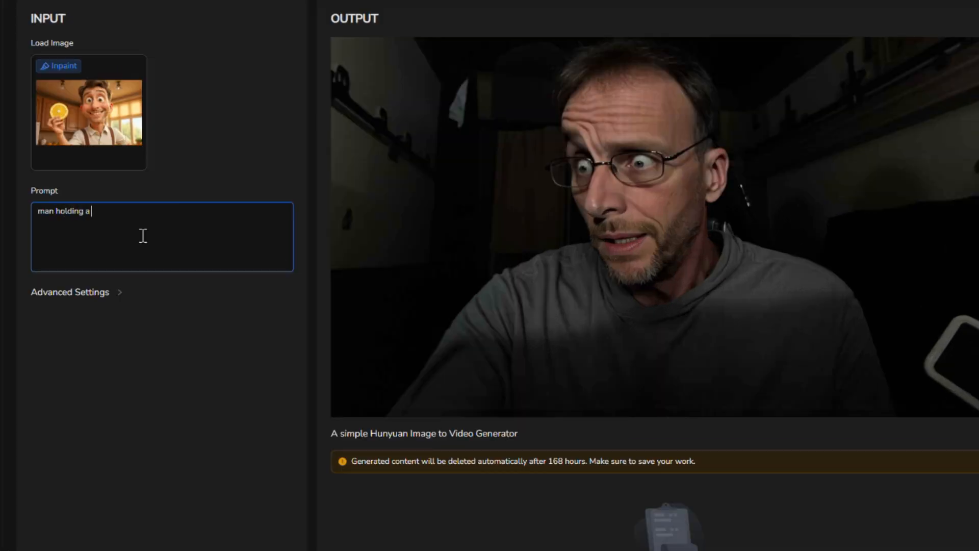
{"action": "type", "text": "lemon is talking to"}
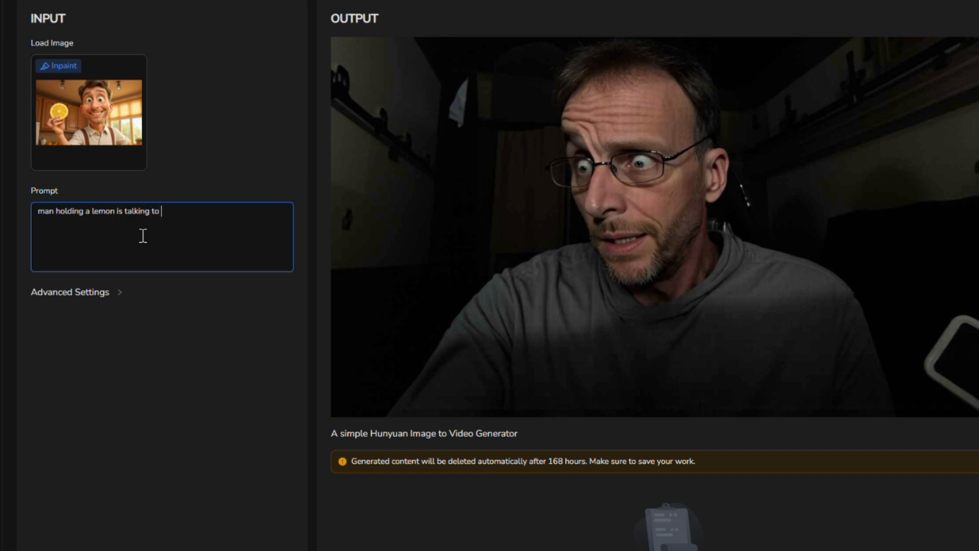
{"action": "type", "text": "the camera"}
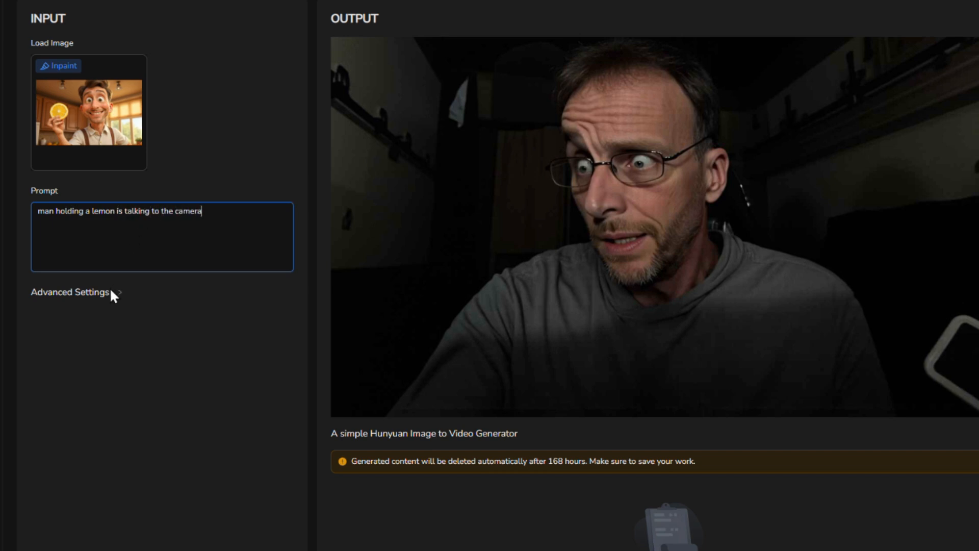
{"action": "left_click", "coordinate": [69, 291]}
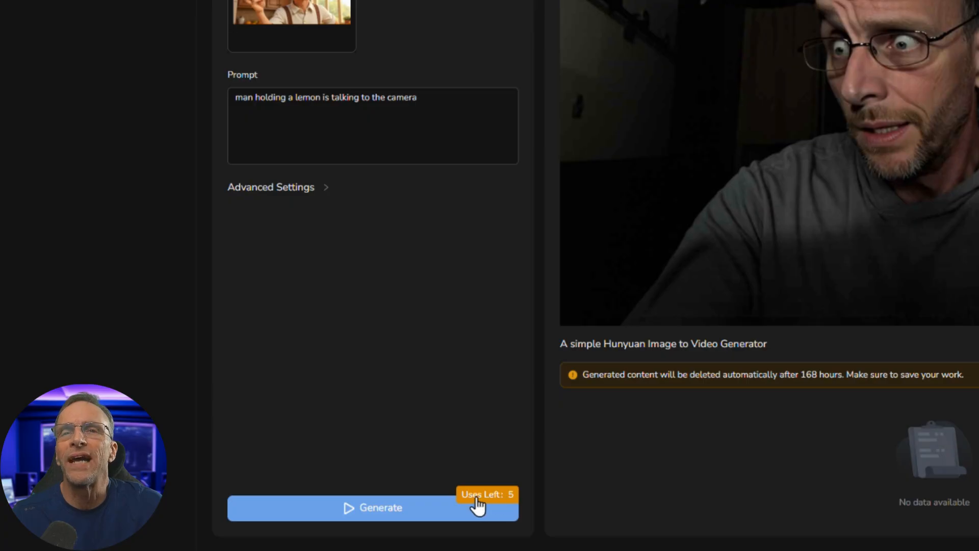
{"action": "left_click", "coordinate": [372, 506]}
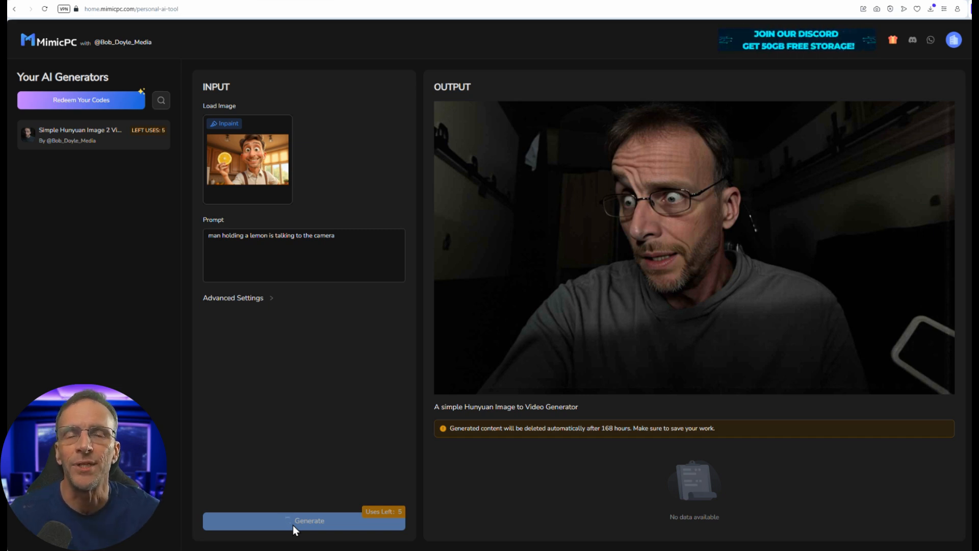
{"action": "left_click", "coordinate": [304, 521]}
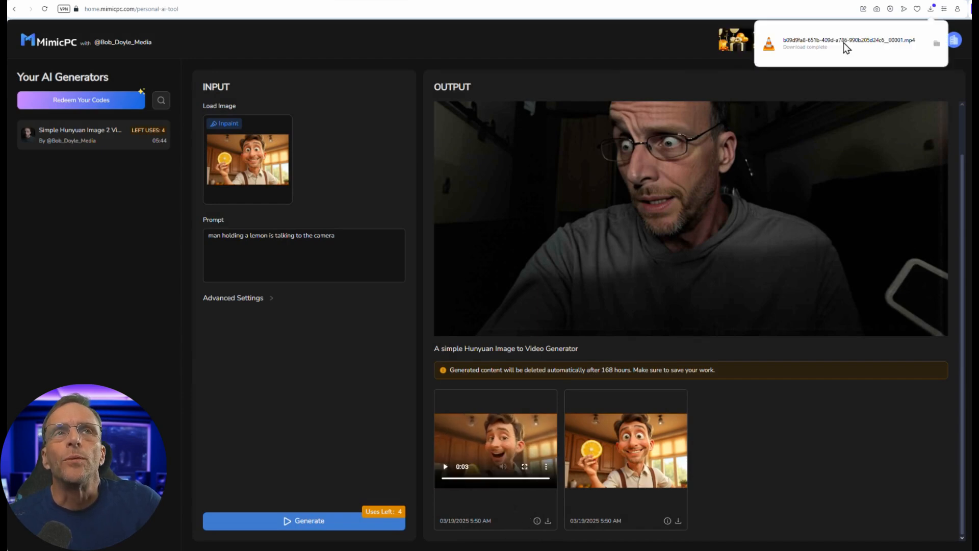
Play the downloaded lemon-man MP4 in VLC, then close the player
{"action": "left_click", "coordinate": [846, 44]}
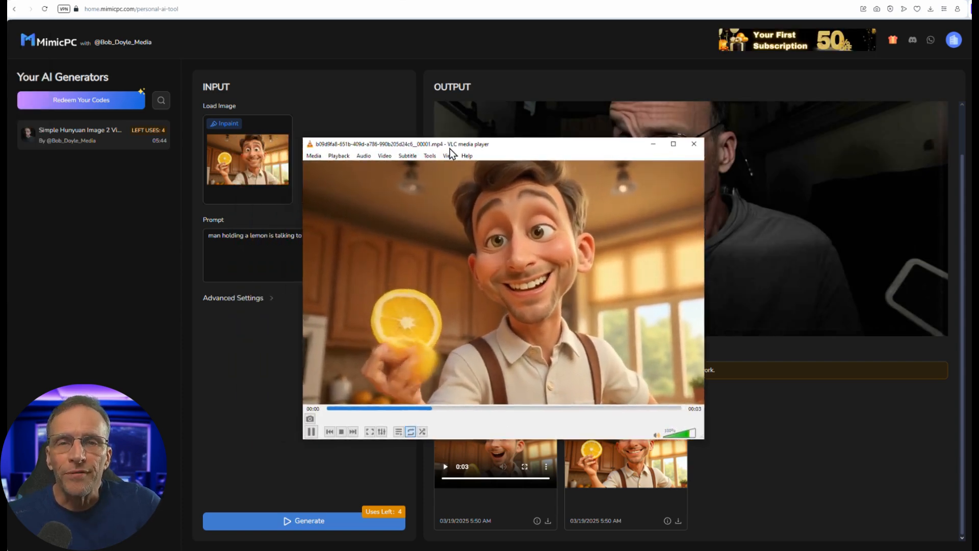
{"action": "left_click", "coordinate": [692, 144]}
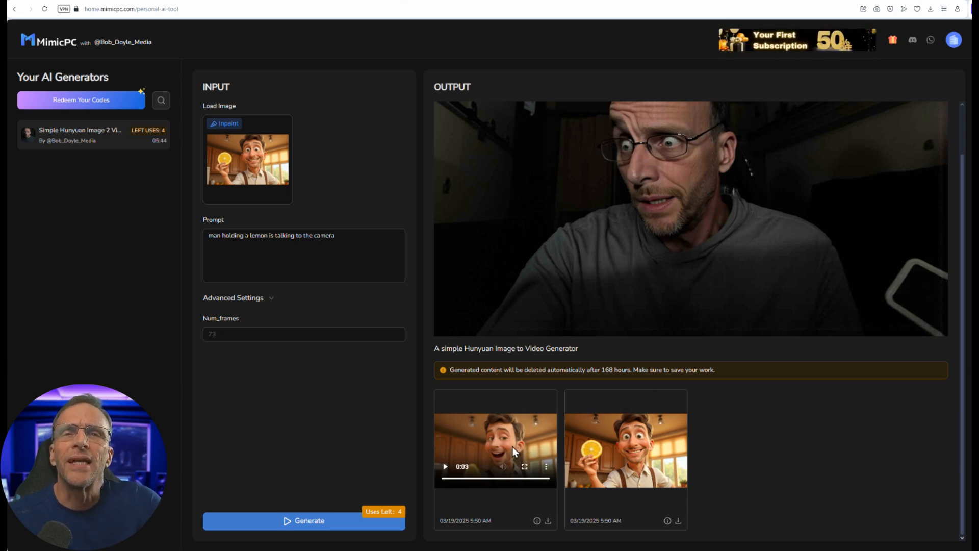
{"action": "mouse_move", "coordinate": [624, 450]}
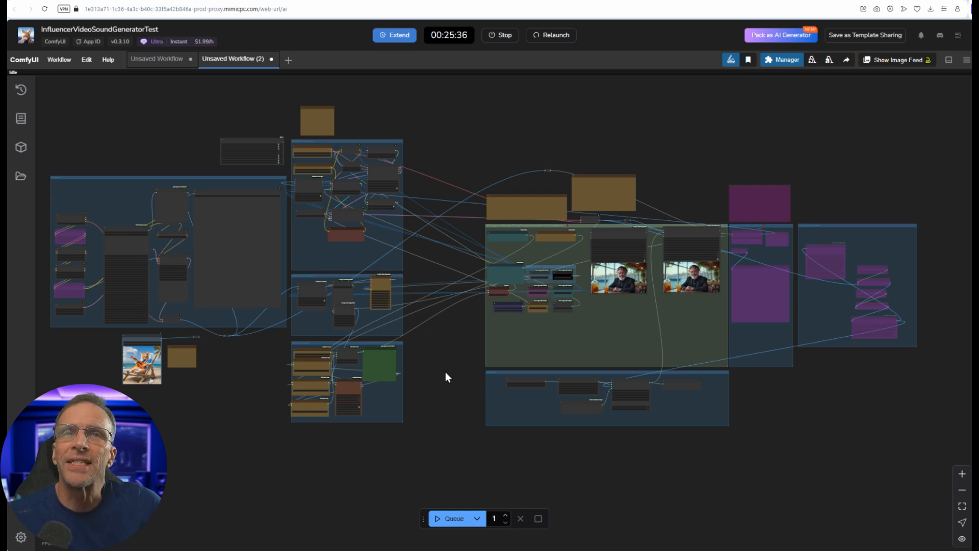
{"action": "mouse_move", "coordinate": [437, 387]}
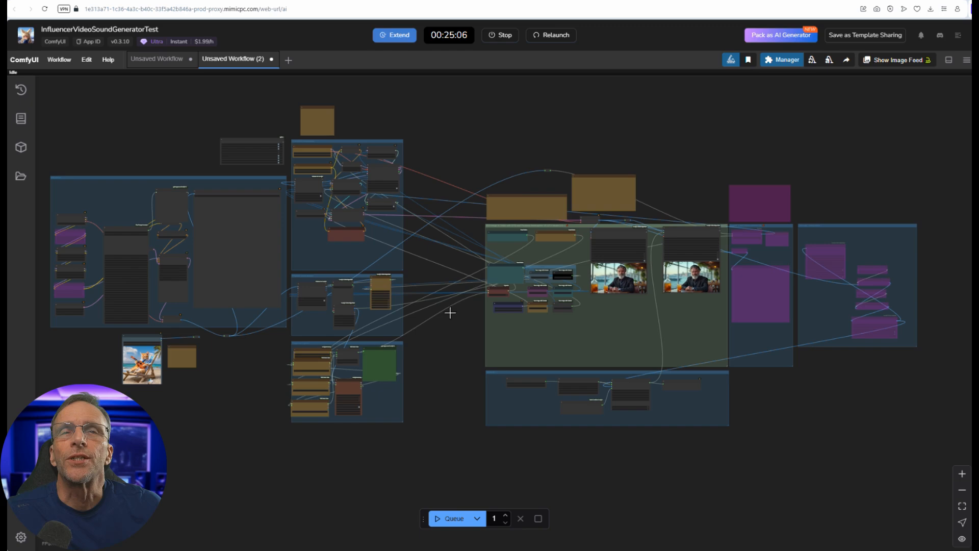
Pan around the InfluencerVideoSoundGeneratorTest workflow graph, then stop the app to reach the launch page
{"action": "left_click_drag", "start_coordinate": [450, 313], "coordinate": [557, 381]}
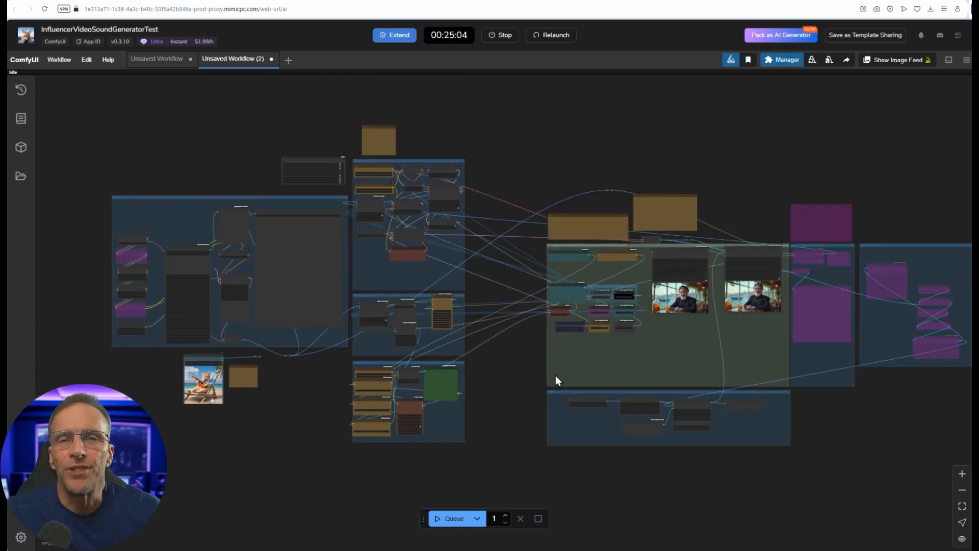
{"action": "mouse_move", "coordinate": [543, 384]}
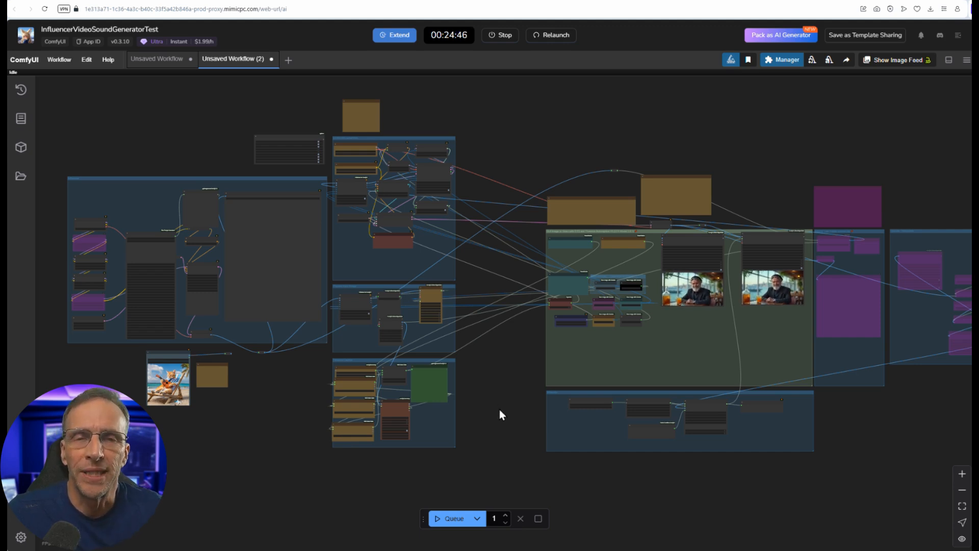
{"action": "mouse_move", "coordinate": [475, 411]}
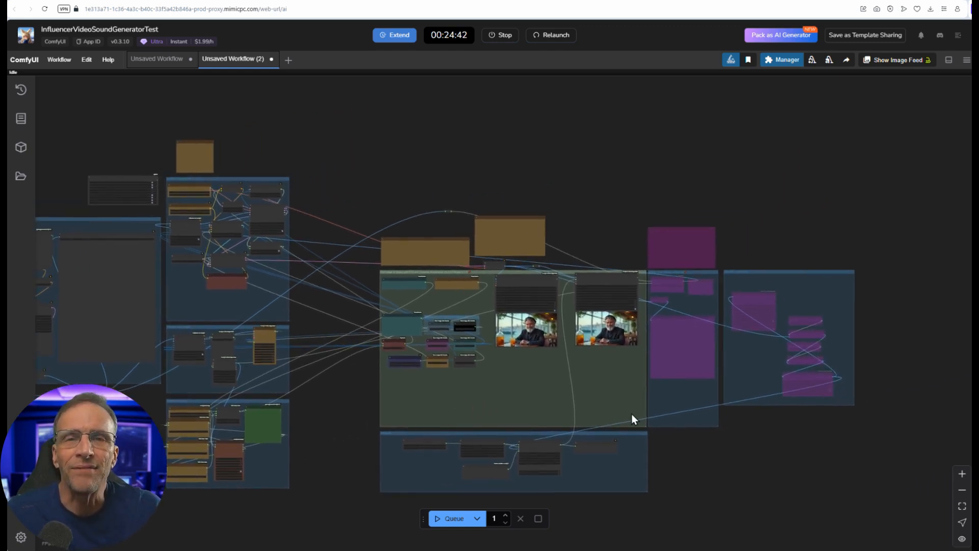
{"action": "mouse_move", "coordinate": [575, 450]}
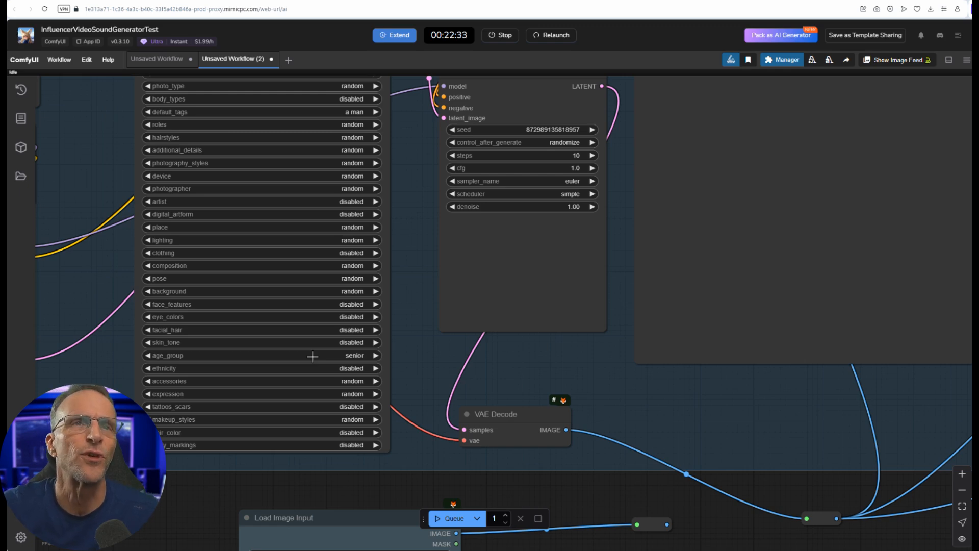
{"action": "left_click", "coordinate": [353, 356]}
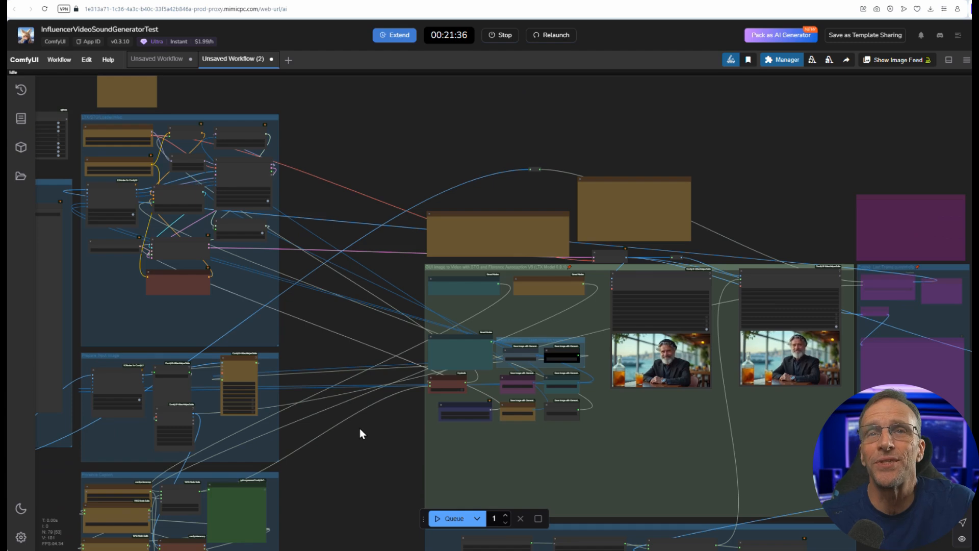
{"action": "left_click_drag", "start_coordinate": [359, 433], "coordinate": [529, 404]}
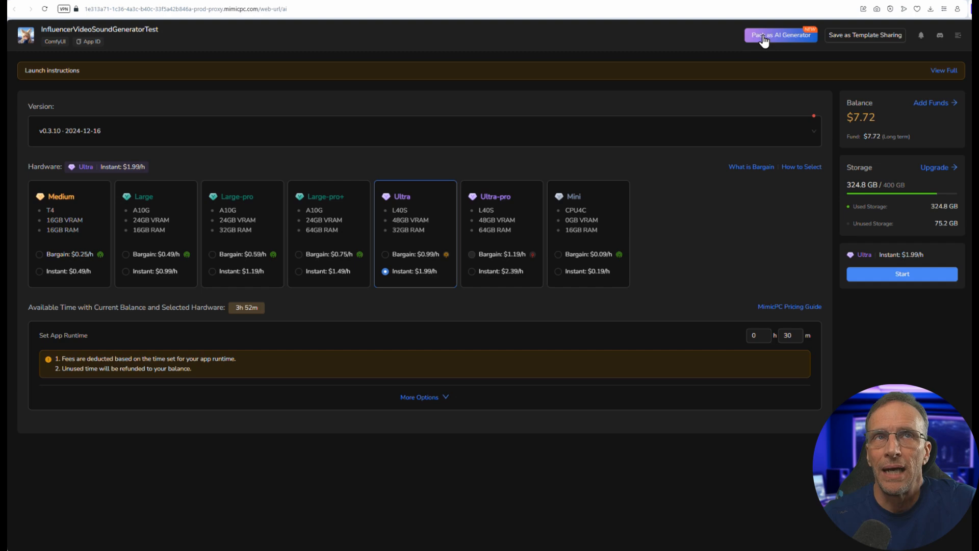
Pack the workflow as a new AI generator on Ultra-pro hardware at $2.39/h
{"action": "left_click", "coordinate": [779, 35]}
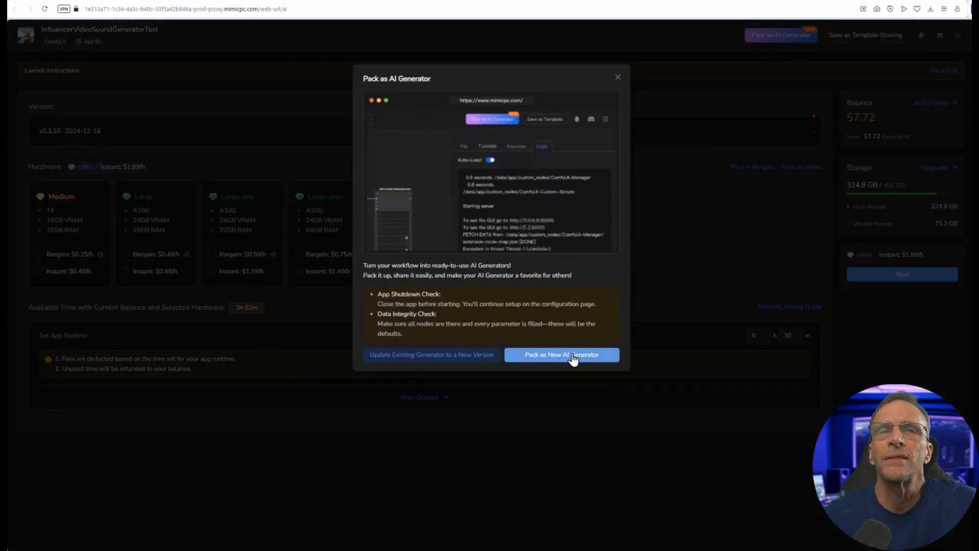
{"action": "left_click", "coordinate": [561, 354]}
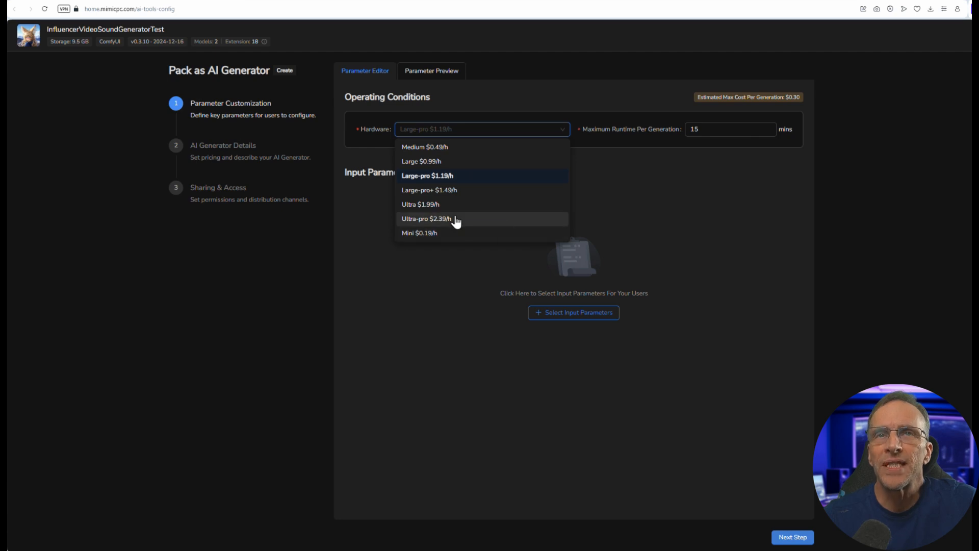
{"action": "left_click", "coordinate": [428, 219]}
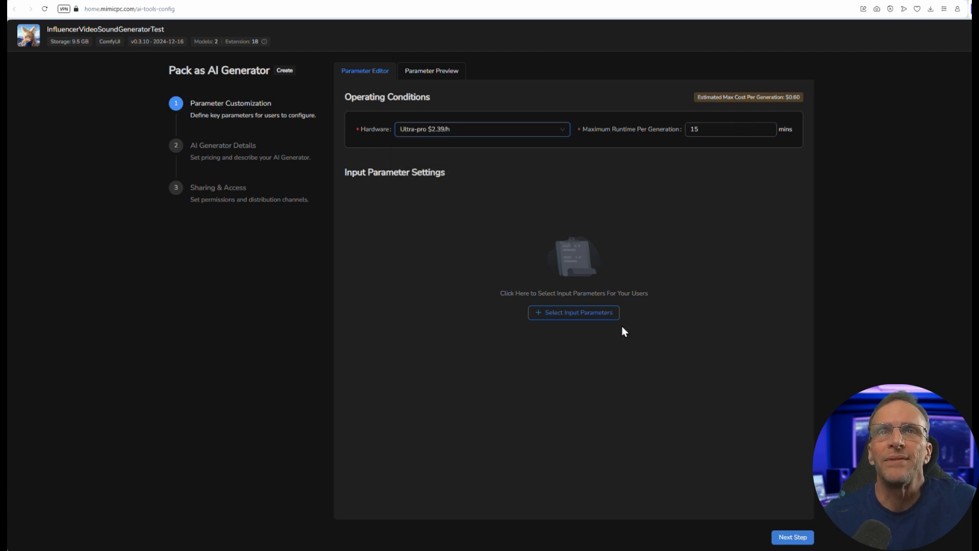
{"action": "left_click", "coordinate": [572, 312]}
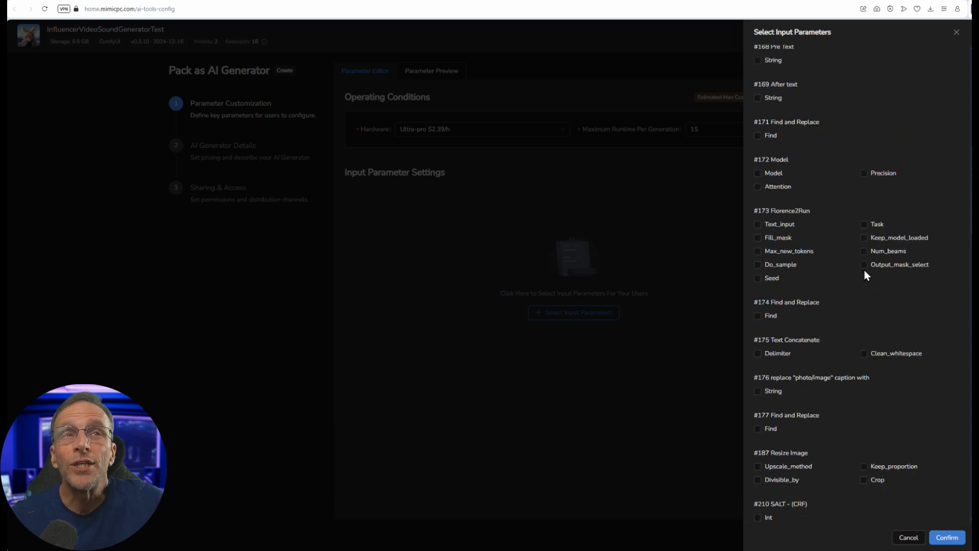
Expose #275 Prompt Text, Width, Height and a Flux Prompt Generator option as inputs
{"action": "scroll", "scroll_direction": "down", "scroll_amount": 3}
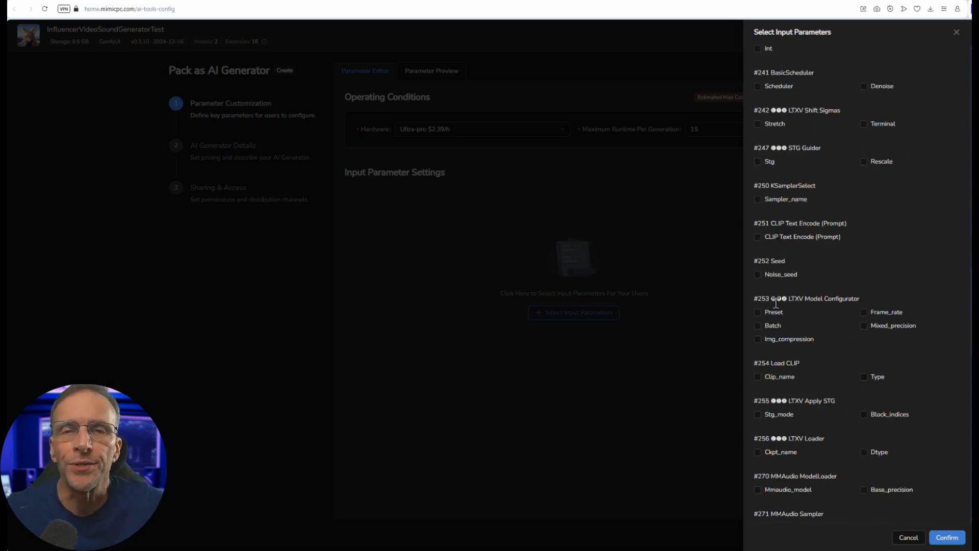
{"action": "scroll", "scroll_direction": "down", "scroll_amount": 3}
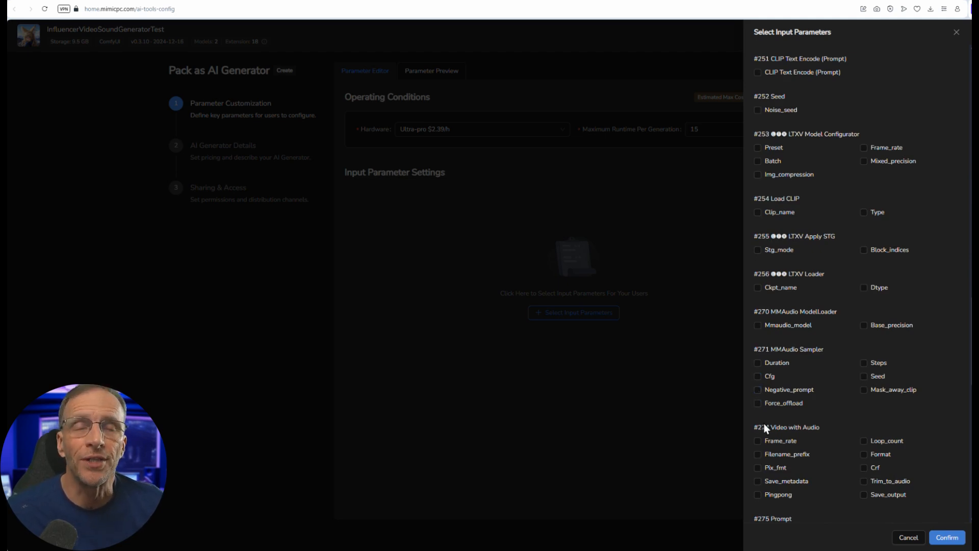
{"action": "scroll", "scroll_direction": "down", "scroll_amount": 3}
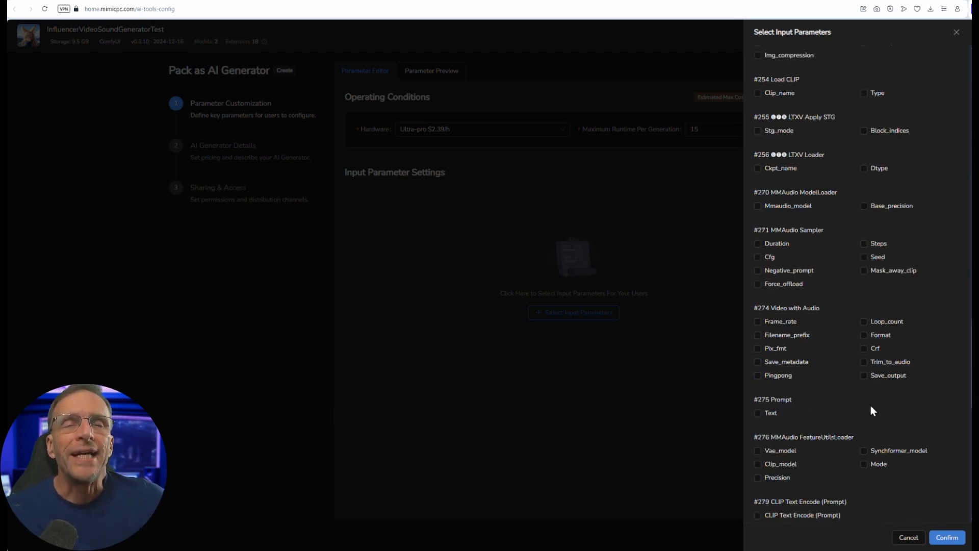
{"action": "left_click", "coordinate": [757, 412]}
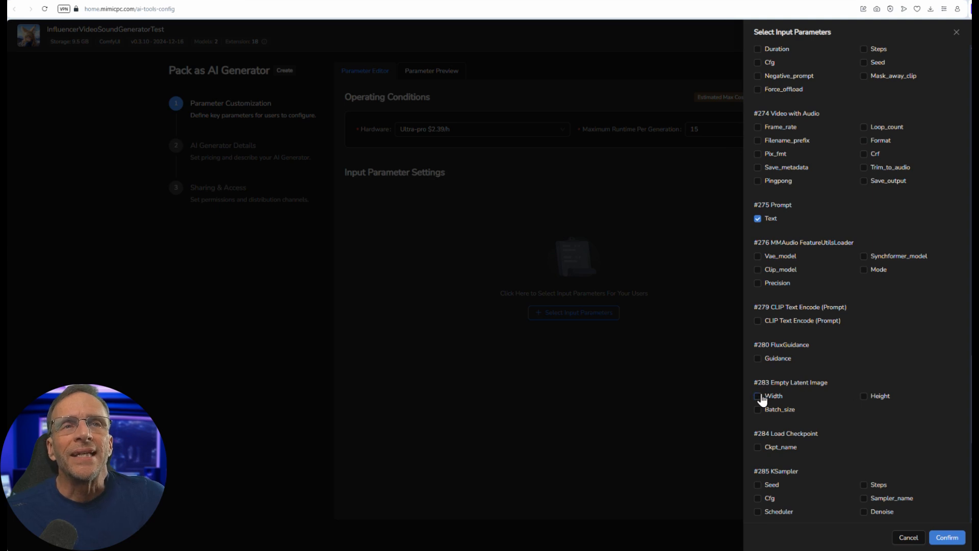
{"action": "left_click", "coordinate": [757, 395]}
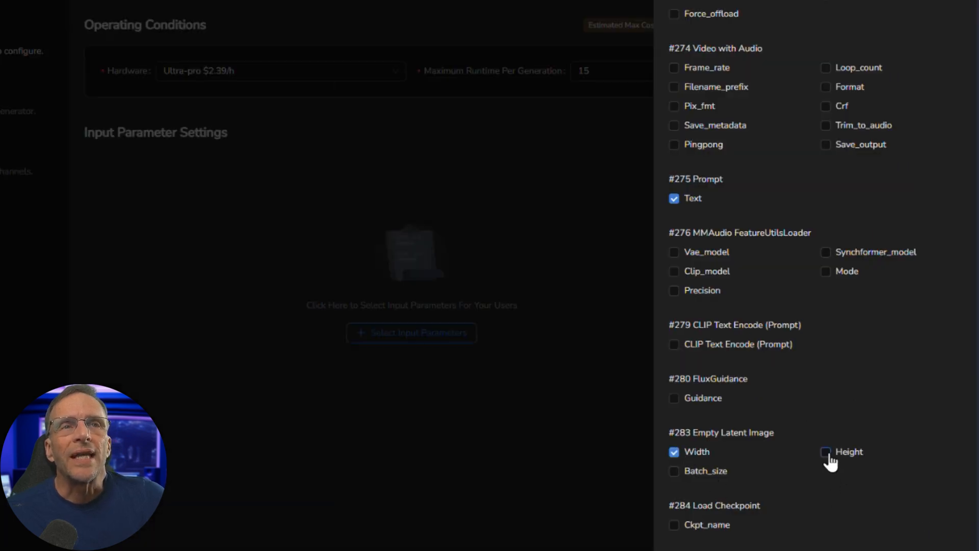
{"action": "left_click", "coordinate": [826, 451]}
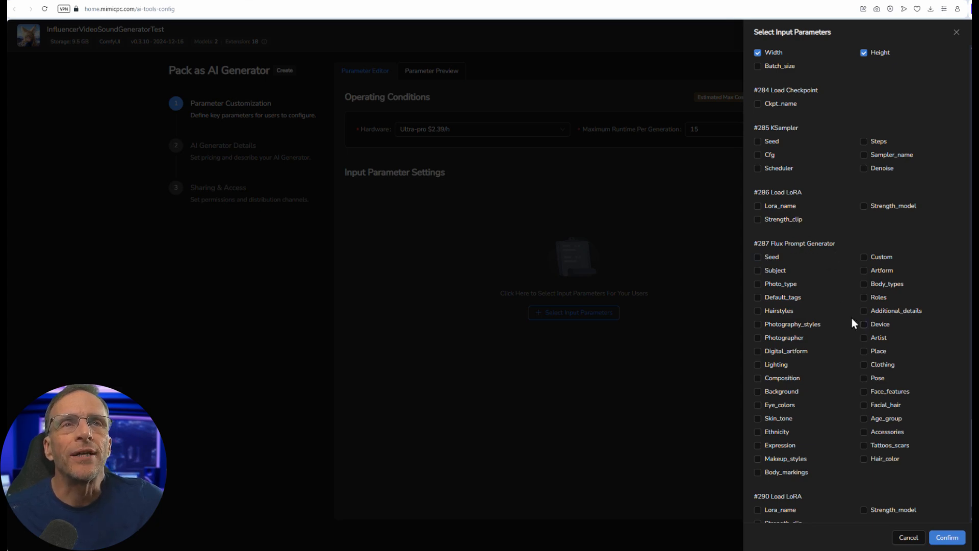
{"action": "left_click", "coordinate": [758, 297]}
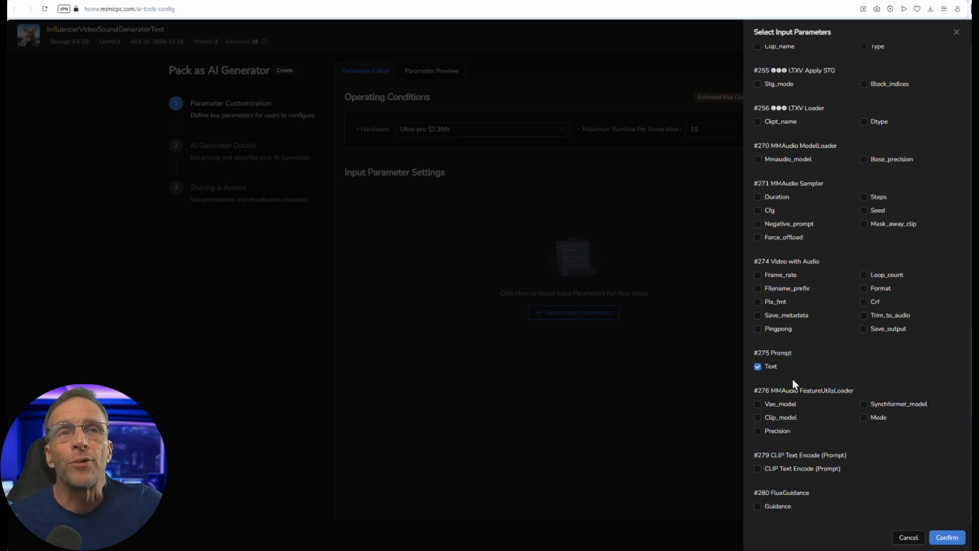
{"action": "left_click", "coordinate": [945, 537]}
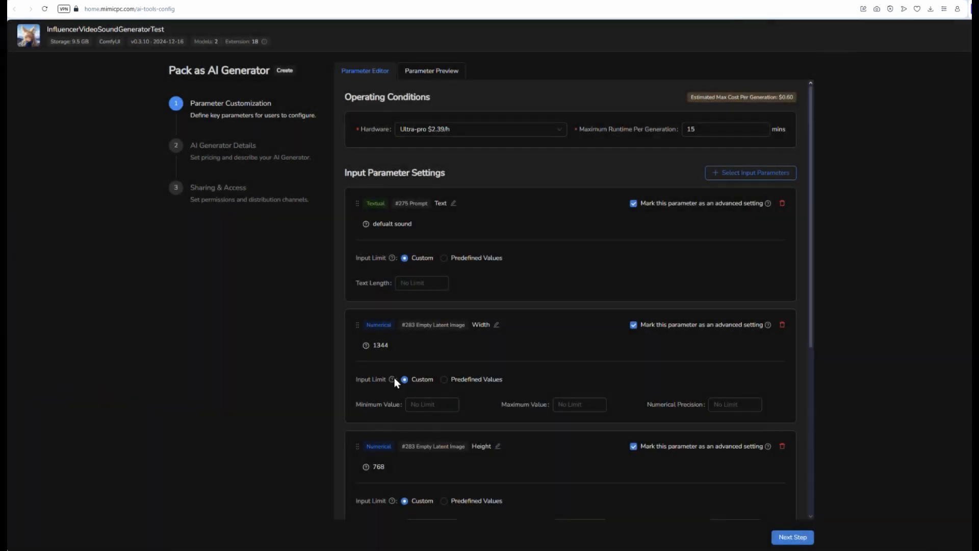
Make Gender, Width and Height basic inputs and proceed to generator details
{"action": "scroll", "scroll_direction": "down", "scroll_amount": 3}
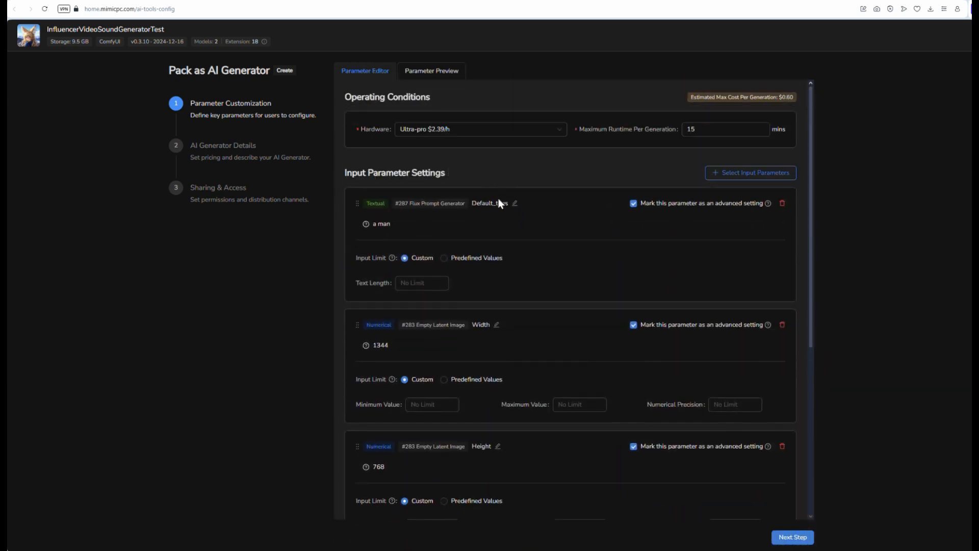
{"action": "left_click", "coordinate": [515, 203]}
{"action": "type", "text": "Gender"}
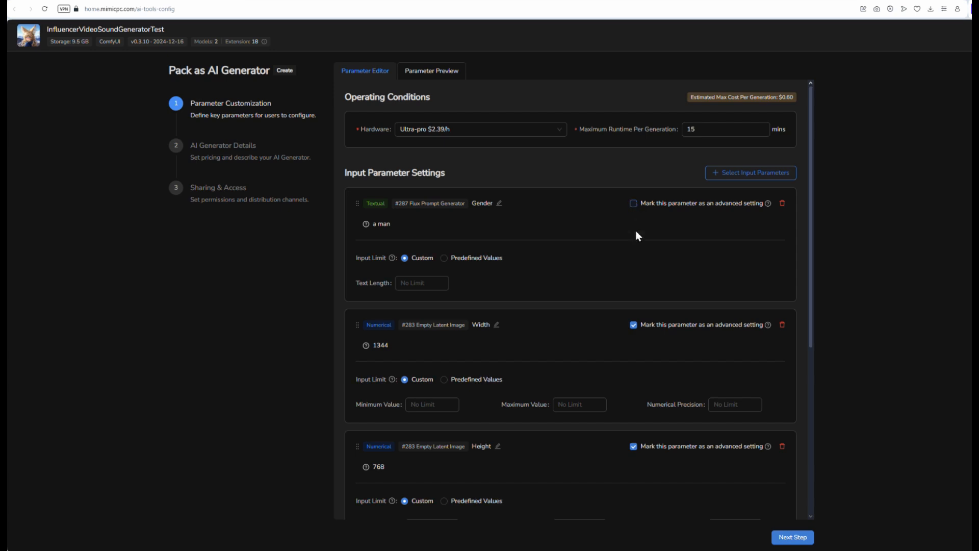
{"action": "scroll", "scroll_direction": "down", "scroll_amount": 3}
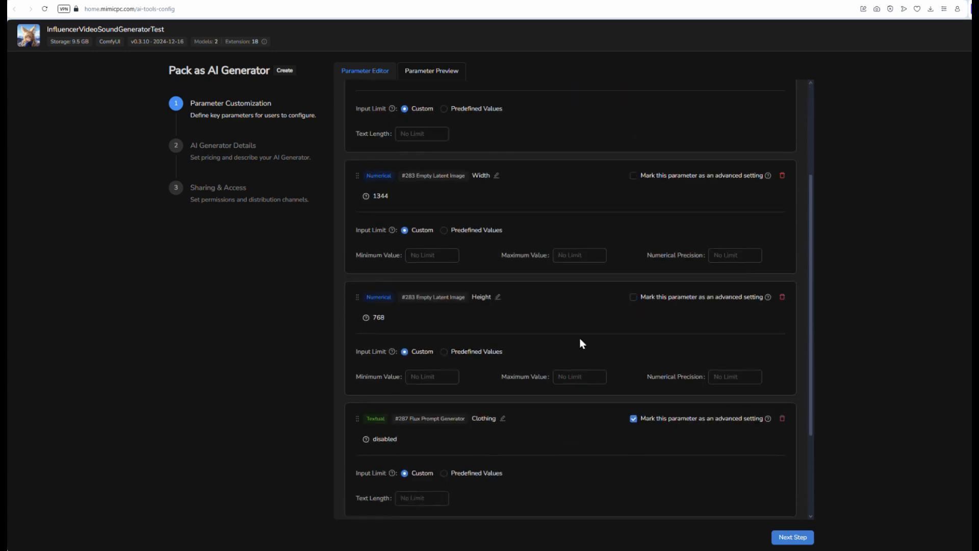
{"action": "scroll", "scroll_direction": "down", "scroll_amount": 3}
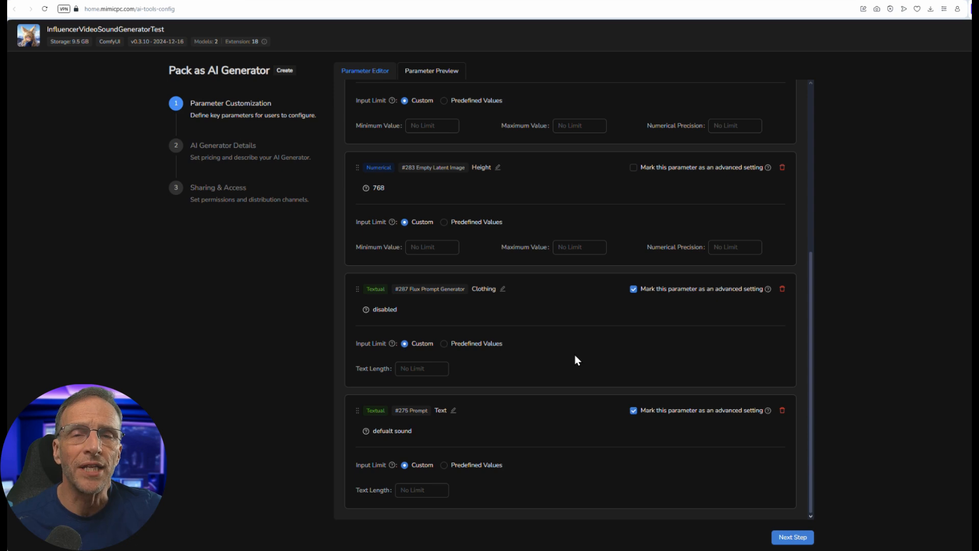
{"action": "left_click", "coordinate": [453, 410]}
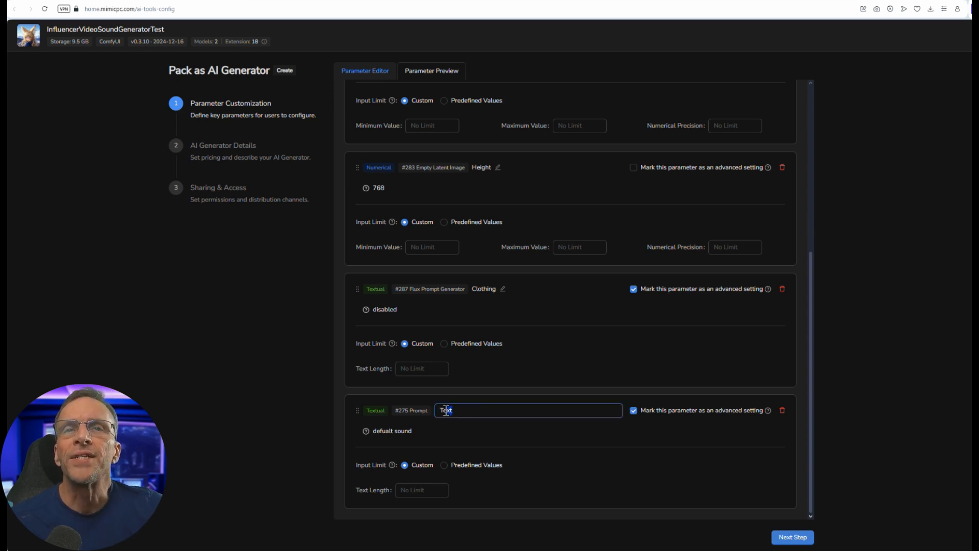
{"action": "left_click", "coordinate": [792, 537]}
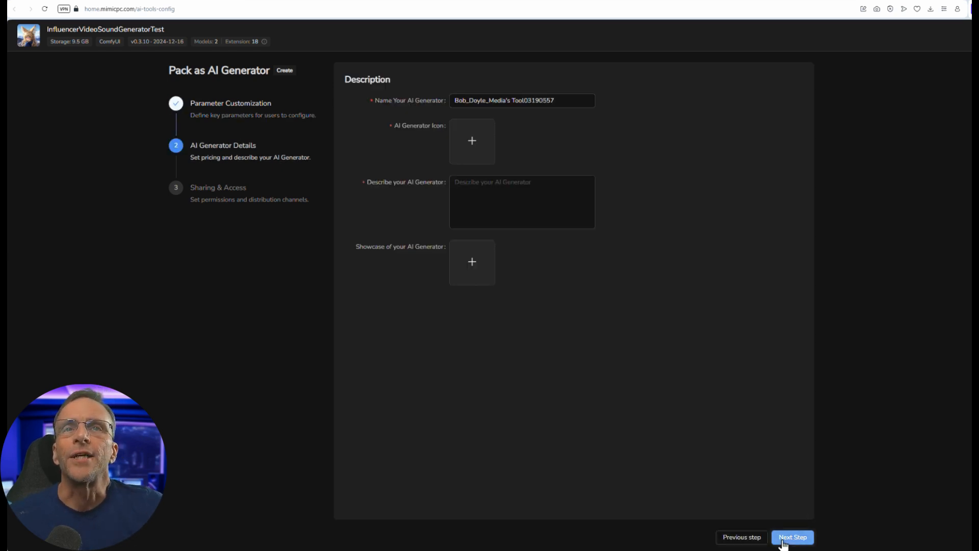
Name the generator 'Avatar Generator with Video and Sound'
{"action": "type", "text": "Avatar"}
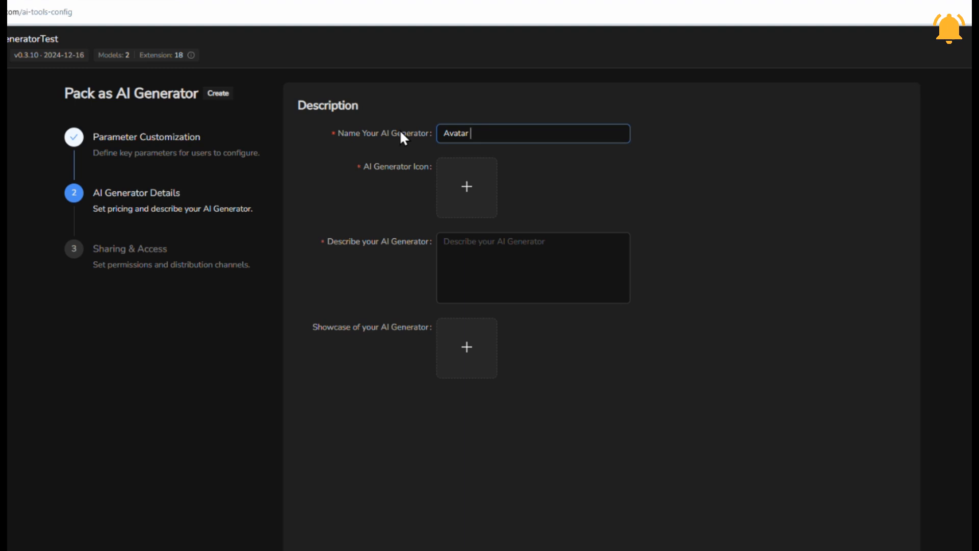
{"action": "type", "text": "Generator"}
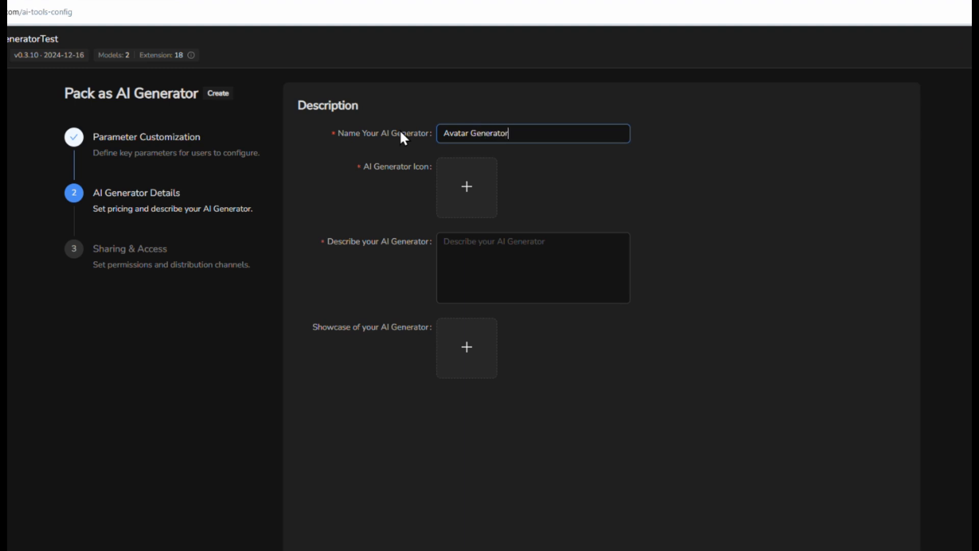
{"action": "type", "text": "with Video and So"}
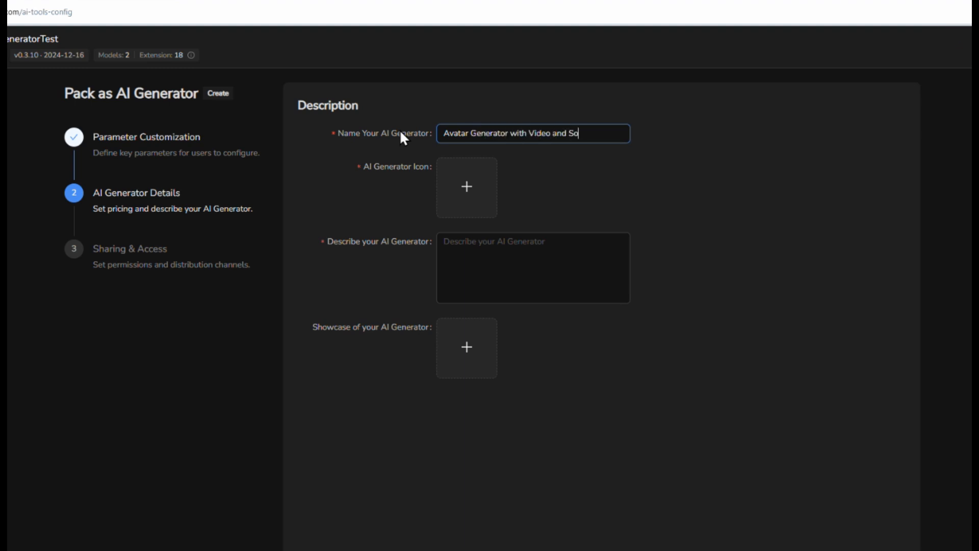
Describe it as 'Create a random AI Influencer and make them move and make noise' and finish
{"action": "left_click", "coordinate": [532, 267]}
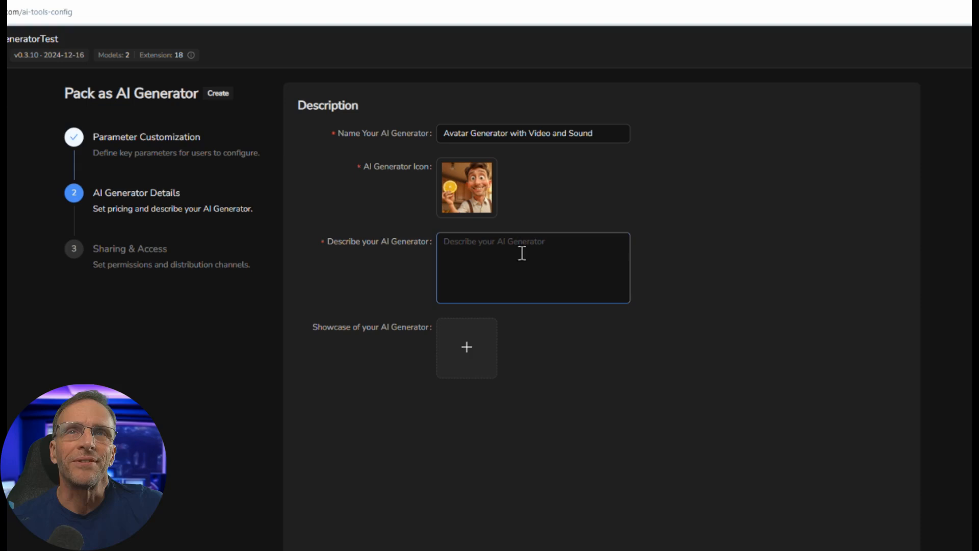
{"action": "type", "text": "Create a rand"}
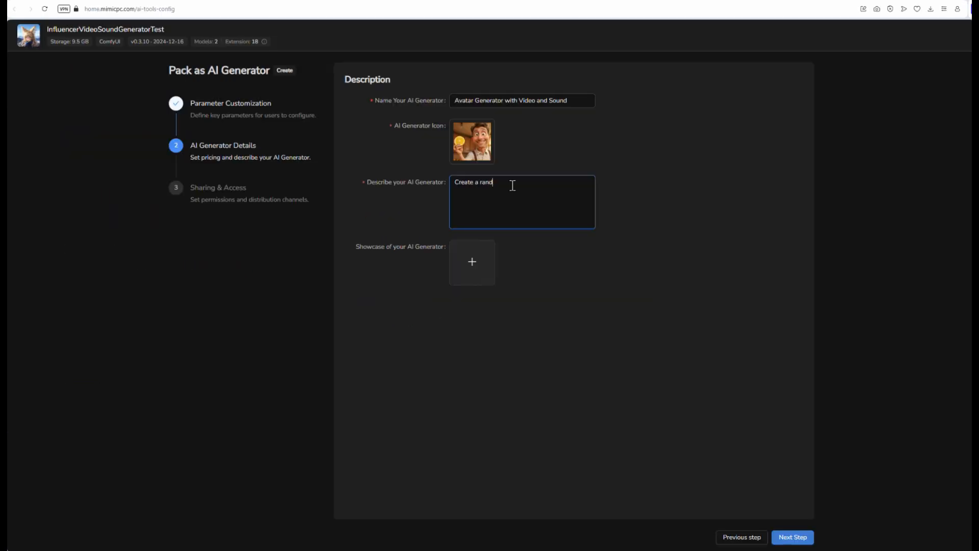
{"action": "type", "text": "om AI Influencer"}
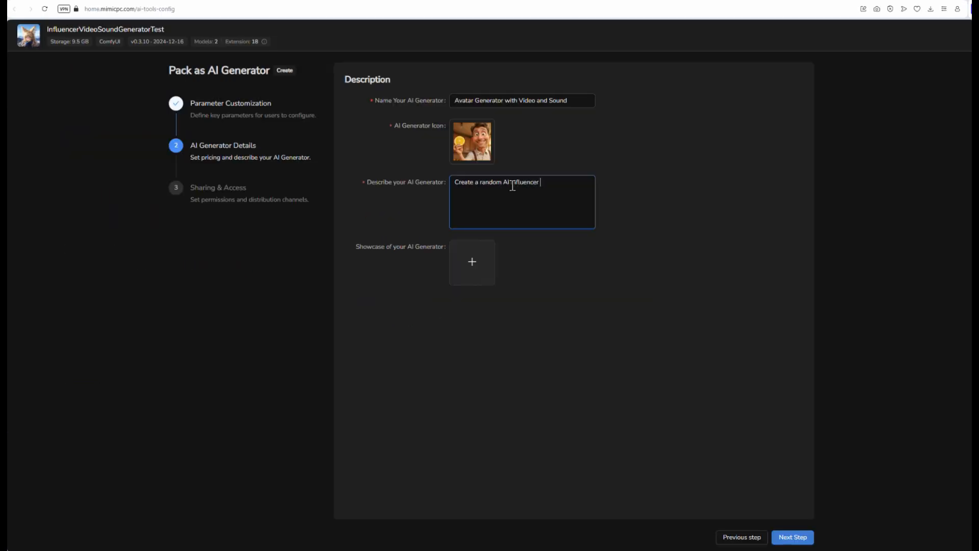
{"action": "type", "text": "and make them"}
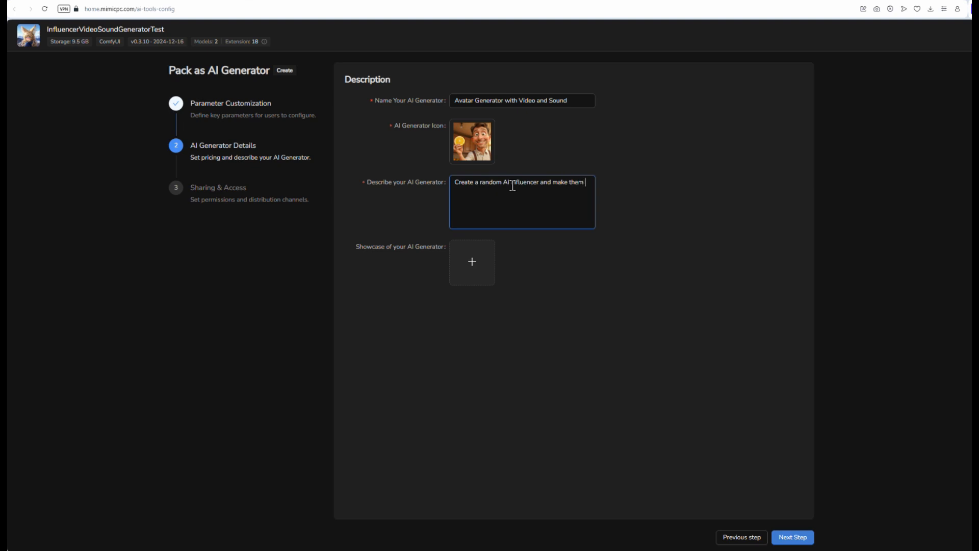
{"action": "type", "text": "move and make noise."}
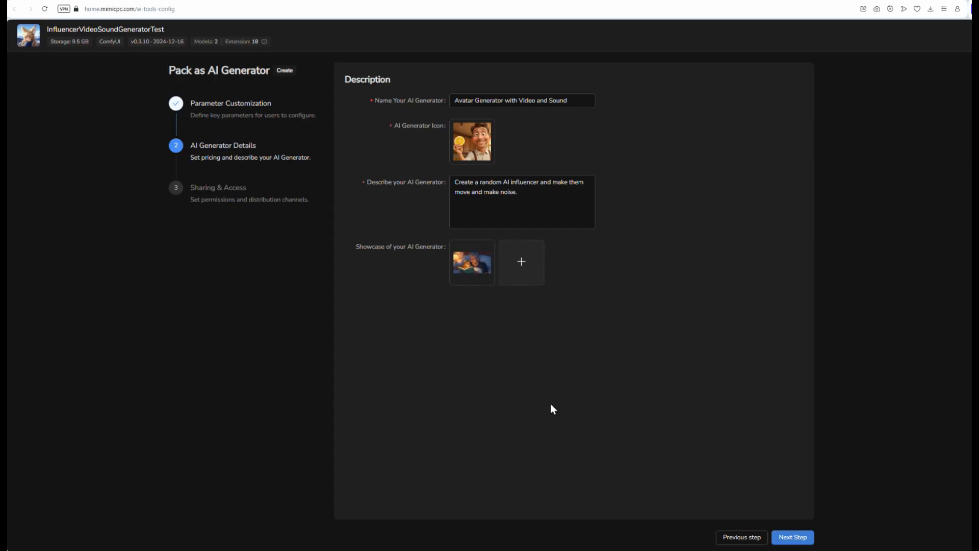
{"action": "left_click", "coordinate": [792, 537]}
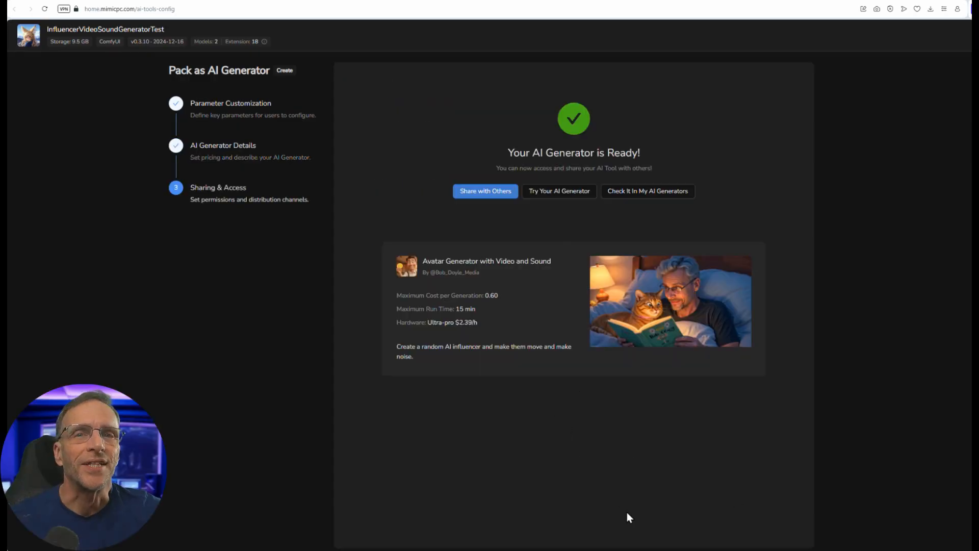
Try the new generator and expand its Clothing and Sound Prompt advanced settings
{"action": "left_click", "coordinate": [558, 191]}
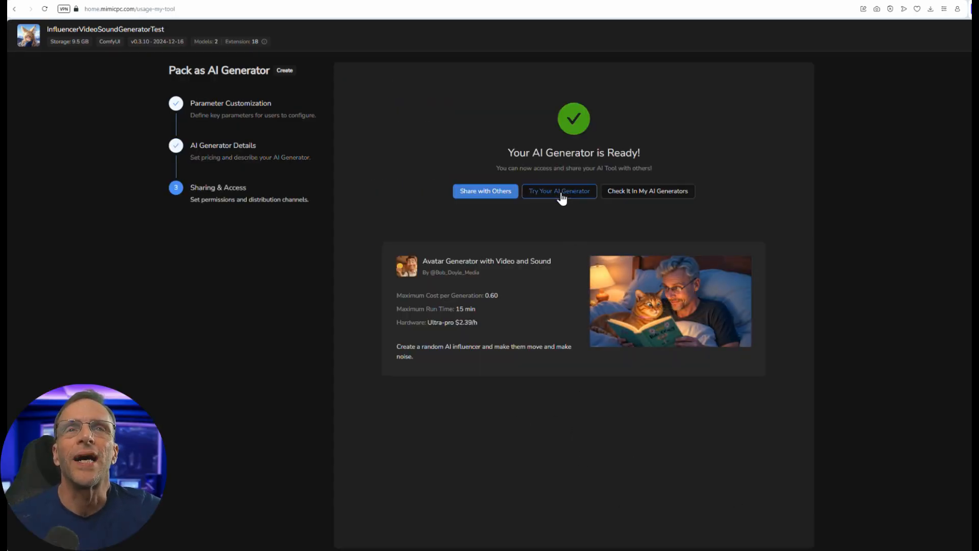
{"action": "left_click", "coordinate": [558, 191]}
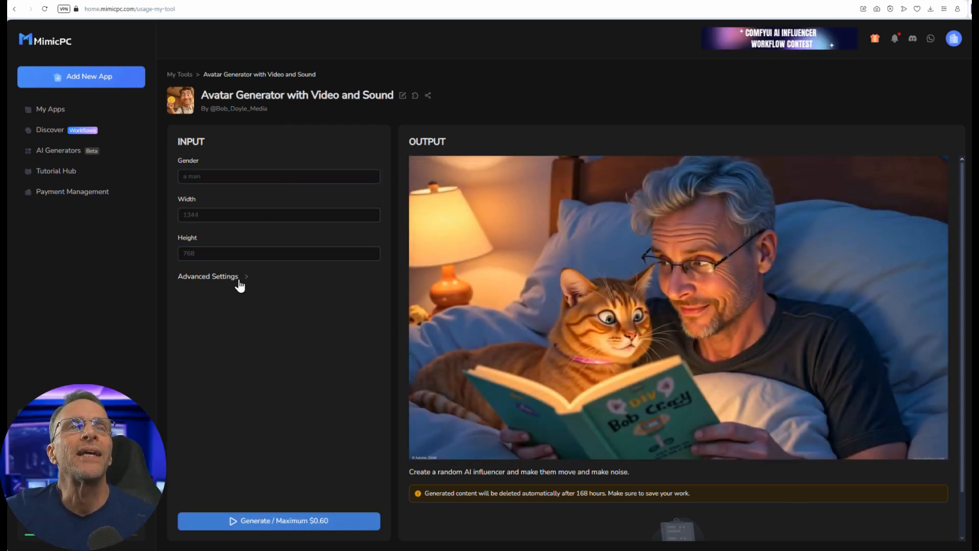
{"action": "left_click", "coordinate": [208, 276]}
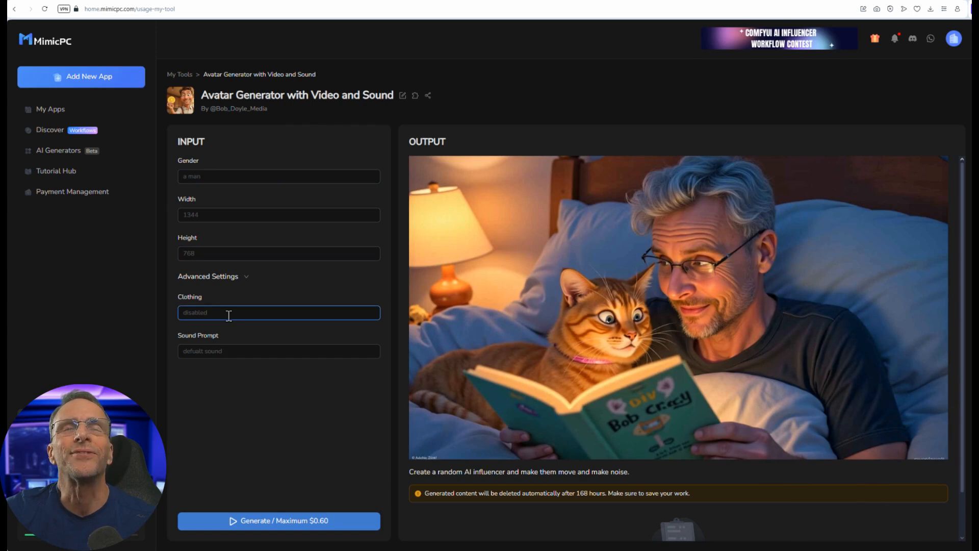
{"action": "mouse_move", "coordinate": [403, 95]}
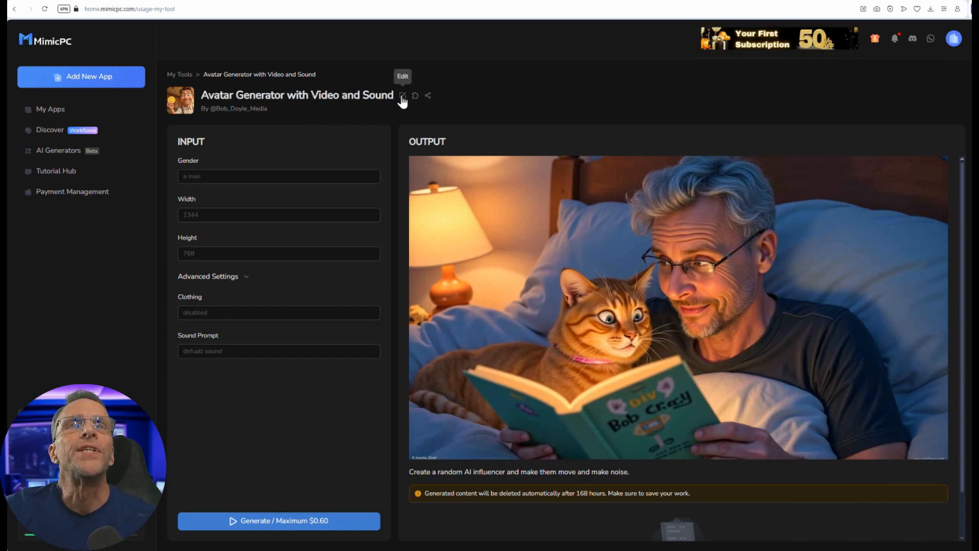
Reopen the generator's setup and save the edited settings
{"action": "left_click", "coordinate": [403, 96]}
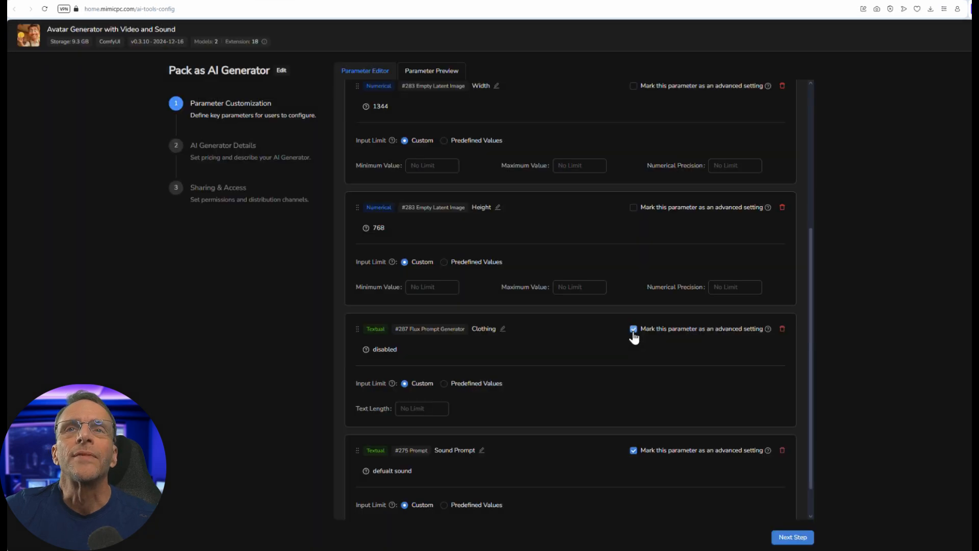
{"action": "left_click", "coordinate": [792, 537]}
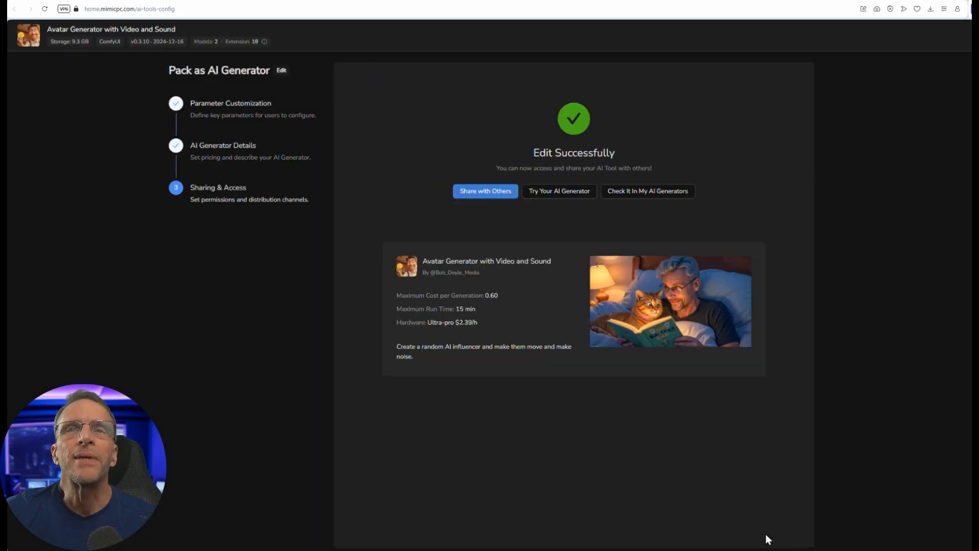
{"action": "left_click", "coordinate": [558, 191]}
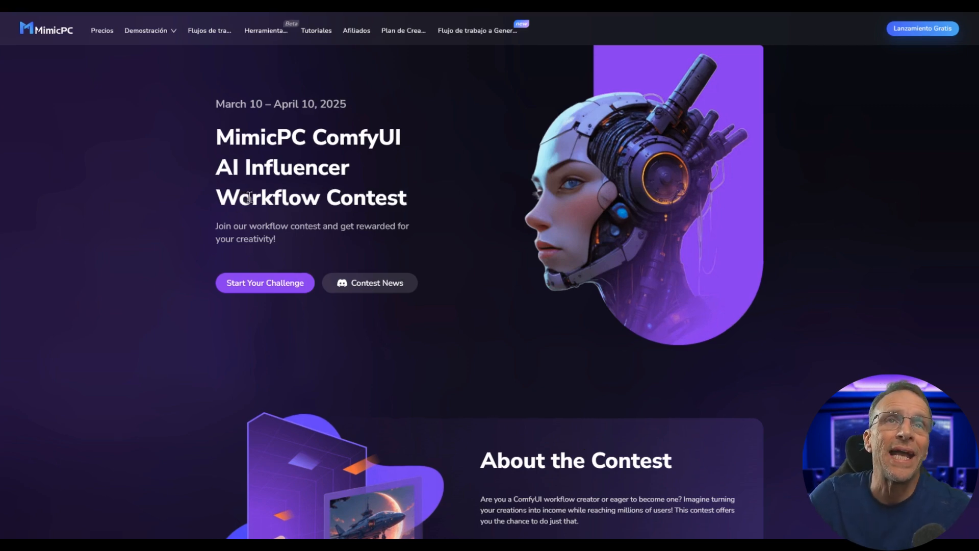
Scroll the contest page through prizes, theme, timeline, judging criteria and example workflows
{"action": "scroll", "scroll_direction": "down", "scroll_amount": 3}
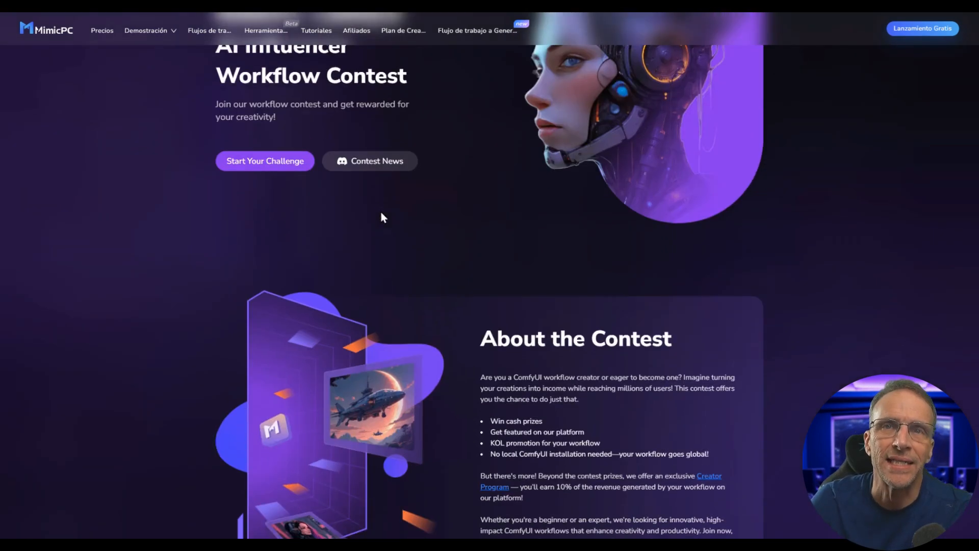
{"action": "scroll", "scroll_direction": "down", "scroll_amount": 3}
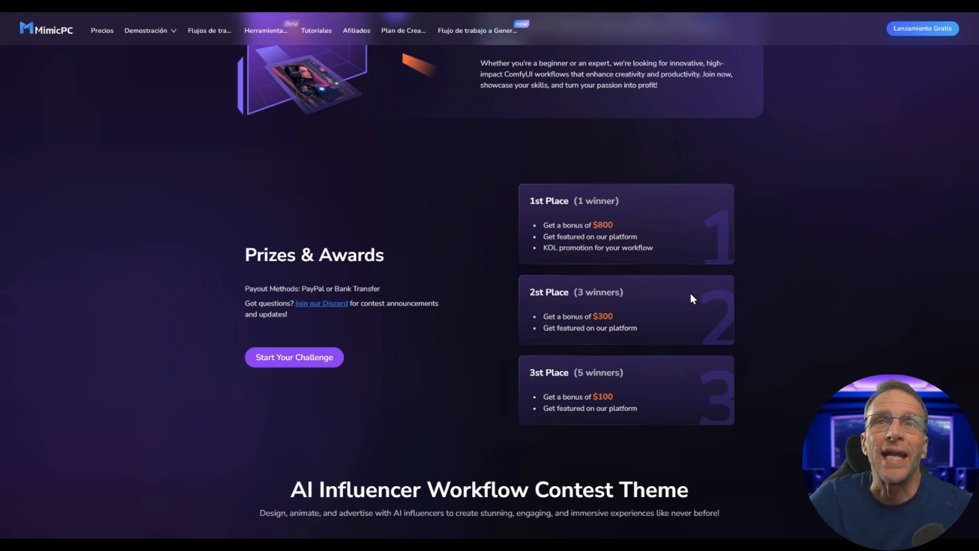
{"action": "mouse_move", "coordinate": [670, 327]}
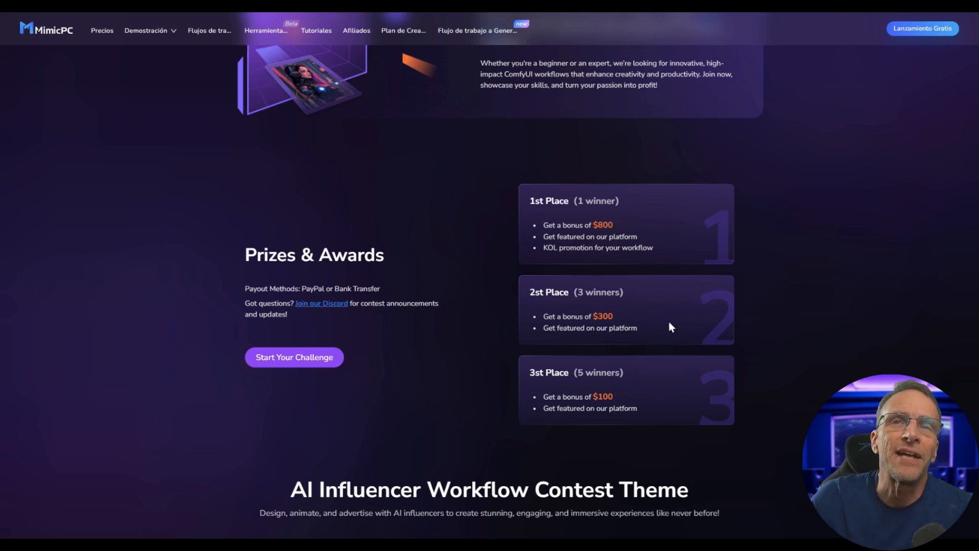
{"action": "scroll", "scroll_direction": "down", "scroll_amount": 3}
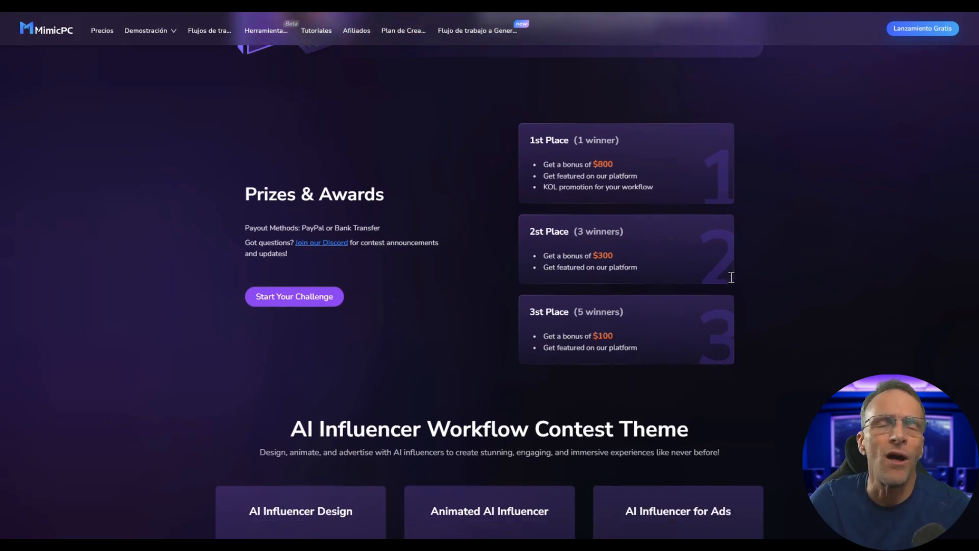
{"action": "scroll", "scroll_direction": "down", "scroll_amount": 3}
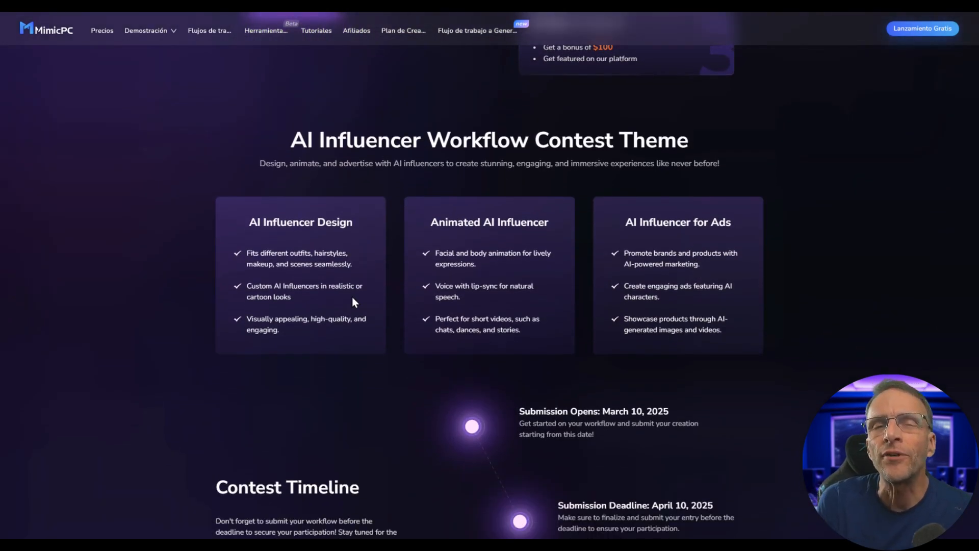
{"action": "mouse_move", "coordinate": [337, 273]}
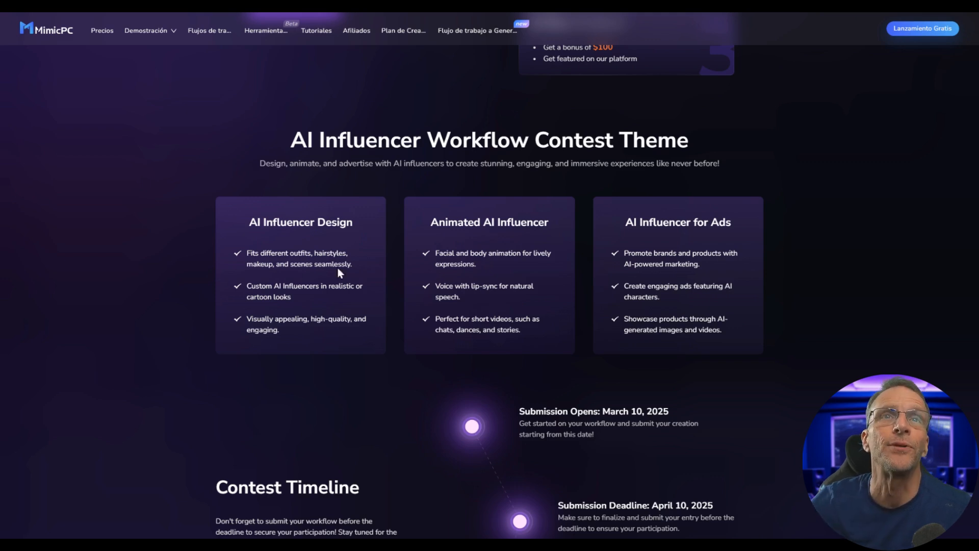
{"action": "mouse_move", "coordinate": [467, 229]}
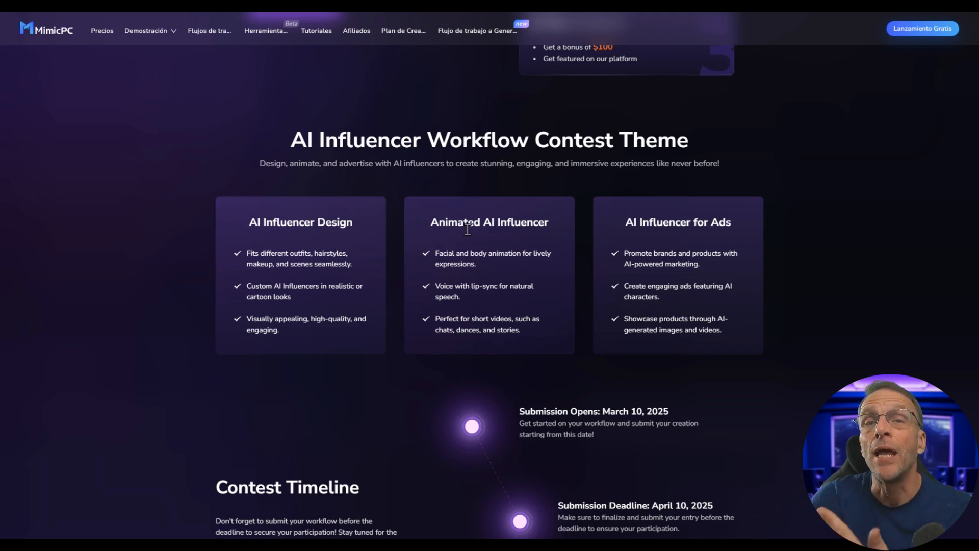
{"action": "mouse_move", "coordinate": [670, 248]}
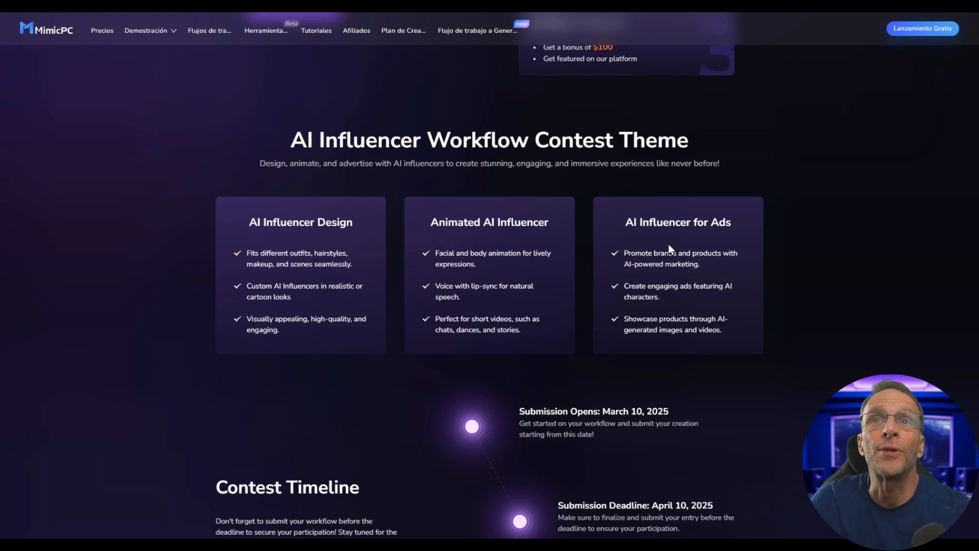
{"action": "scroll", "scroll_direction": "down", "scroll_amount": 3}
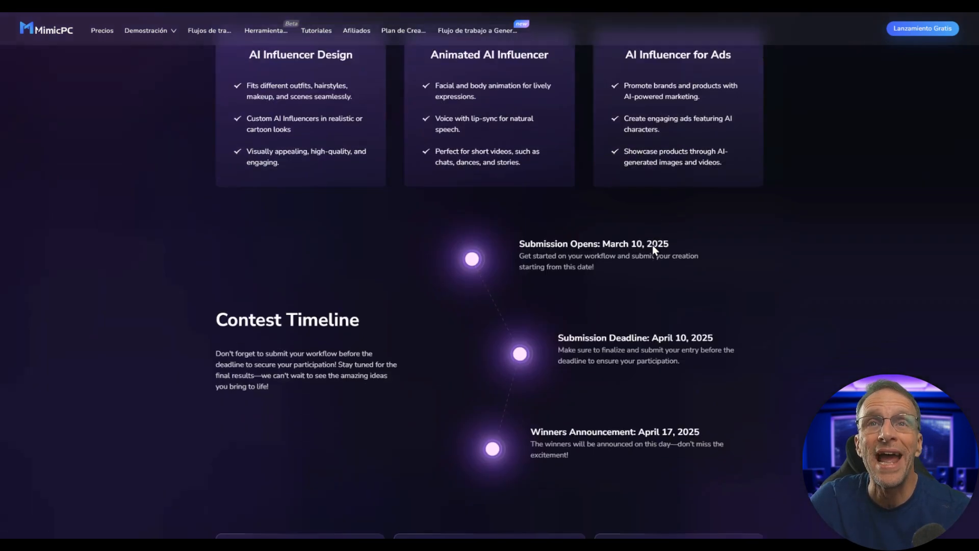
{"action": "scroll", "scroll_direction": "down", "scroll_amount": 3}
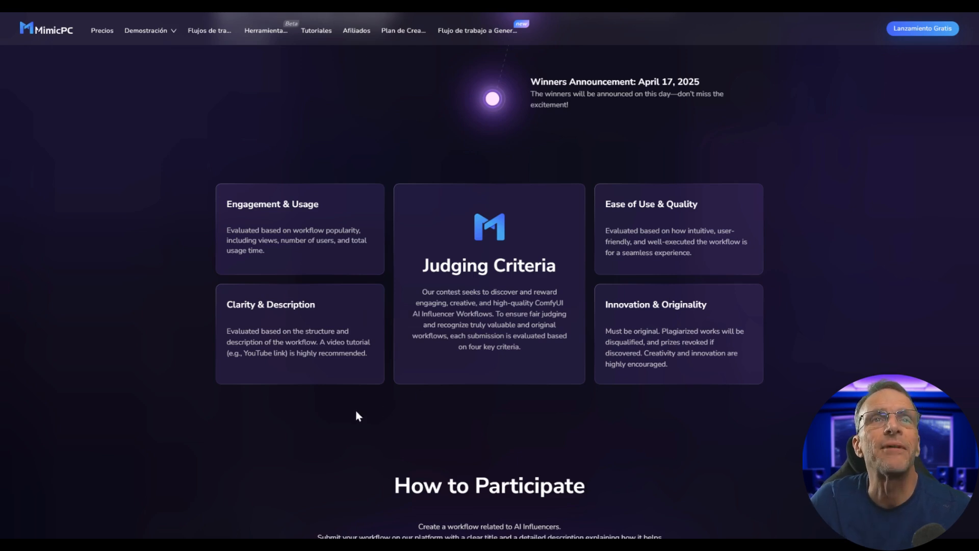
{"action": "mouse_move", "coordinate": [473, 371]}
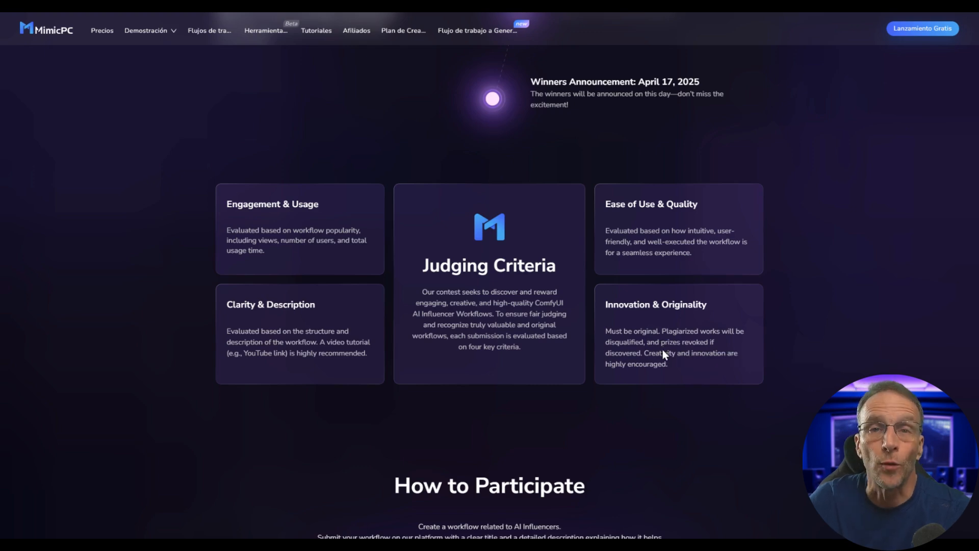
{"action": "scroll", "scroll_direction": "down", "scroll_amount": 3}
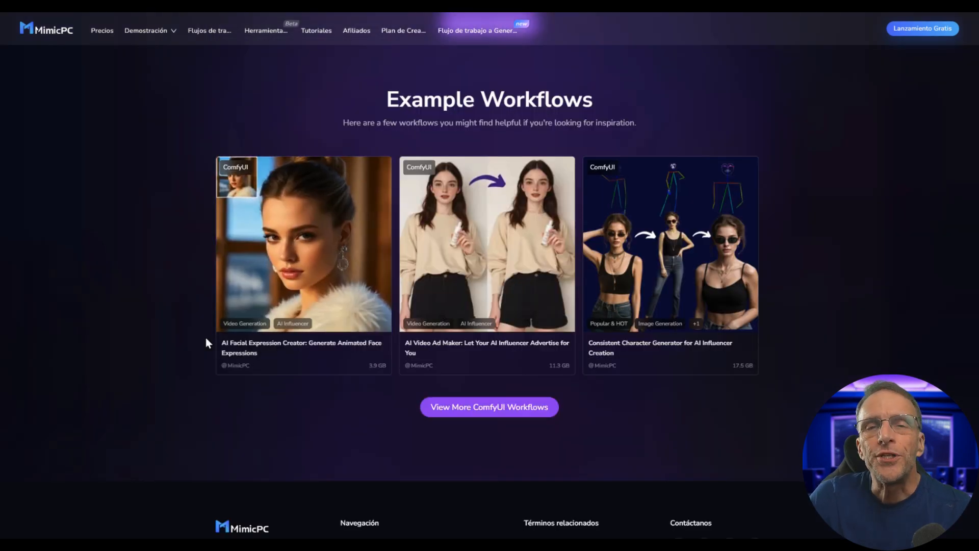
{"action": "scroll", "scroll_direction": "down", "scroll_amount": 3}
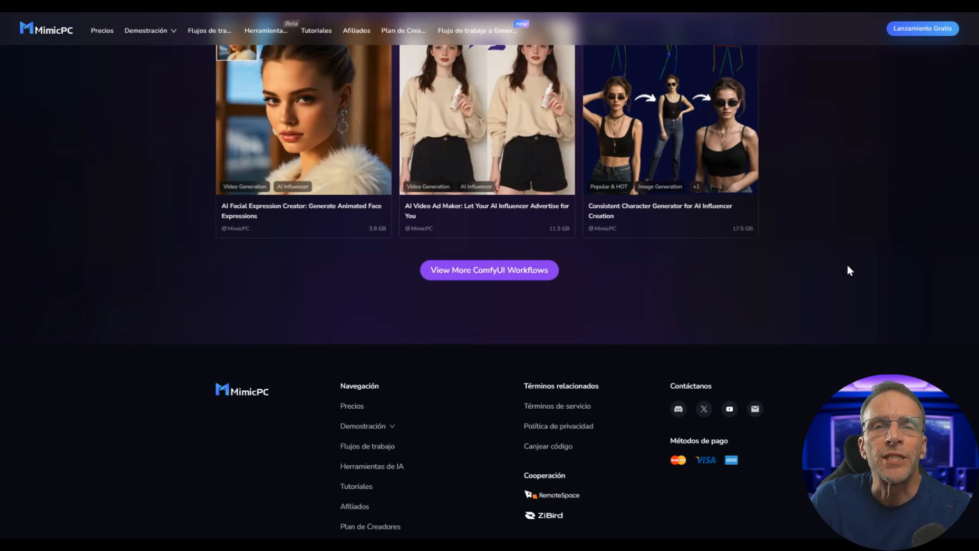